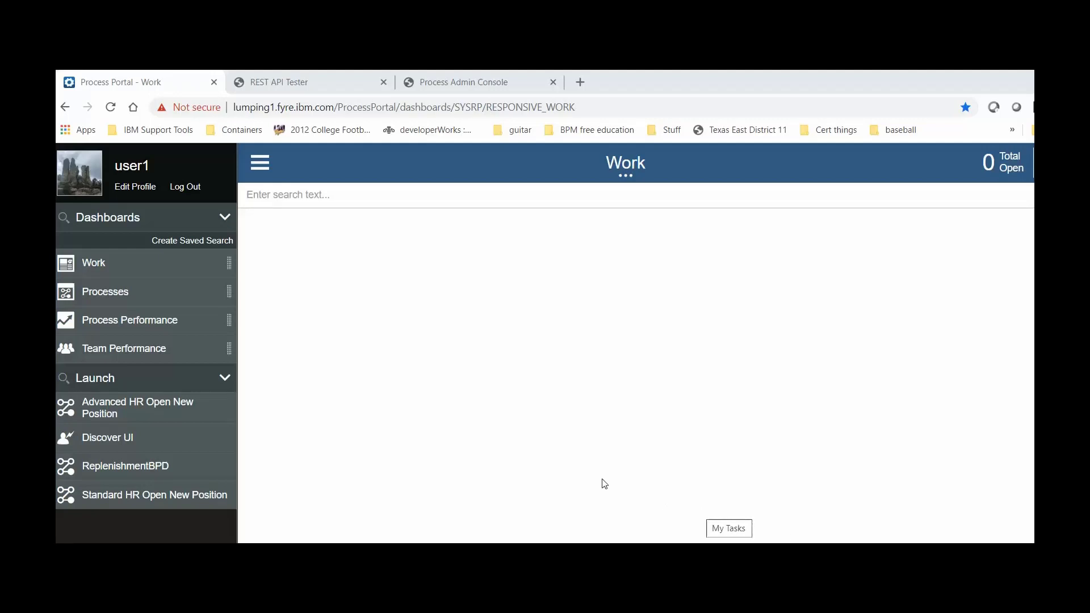
mouse_move(96, 184)
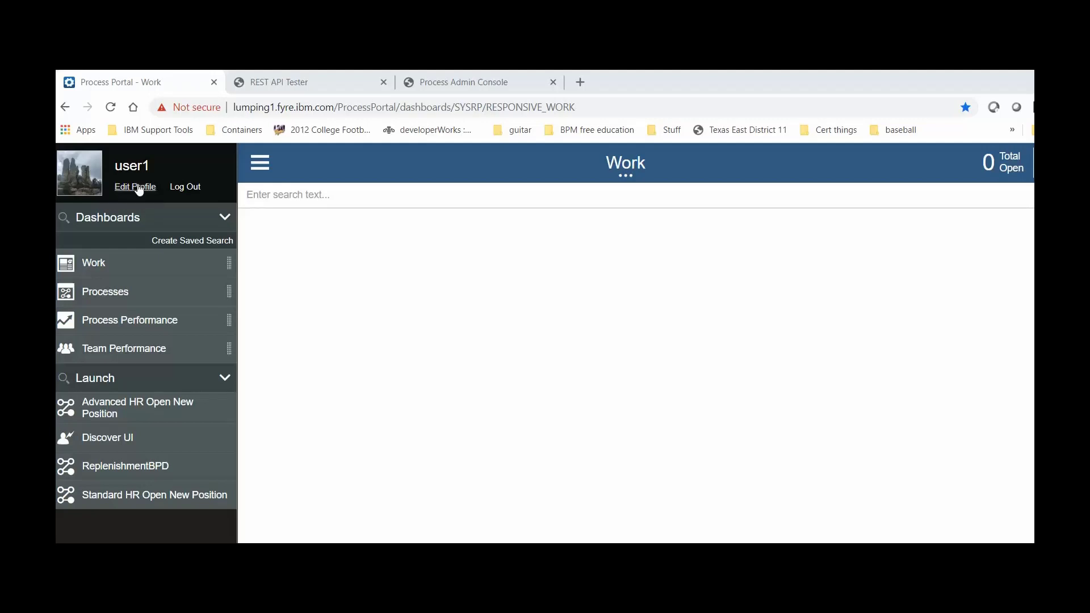
mouse_move(136, 187)
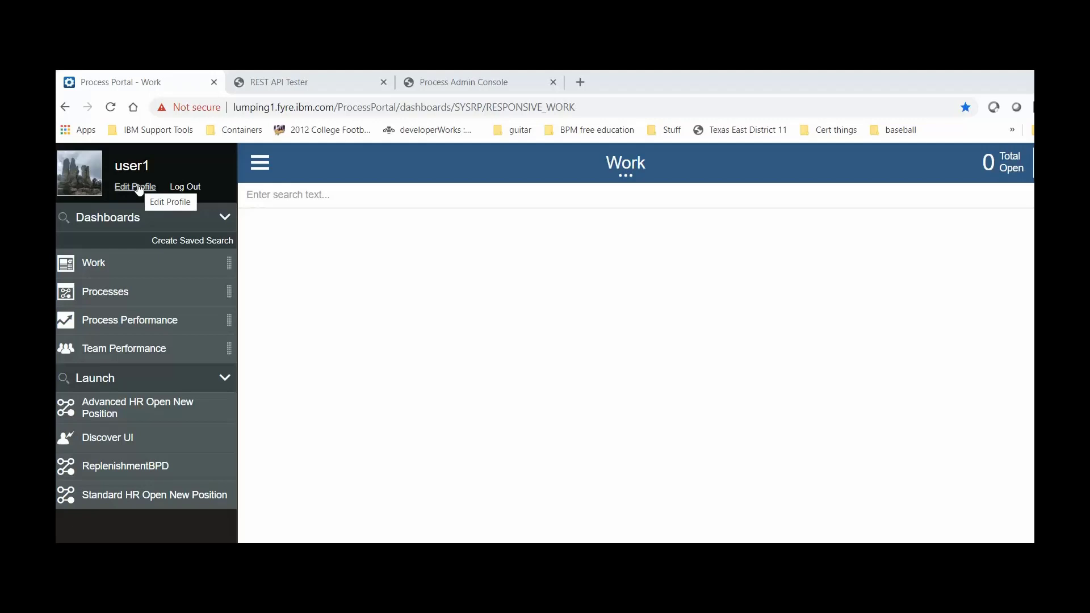
In Edit Profile, pick the zinga image from the Pictures folder as the avatar
click(136, 188)
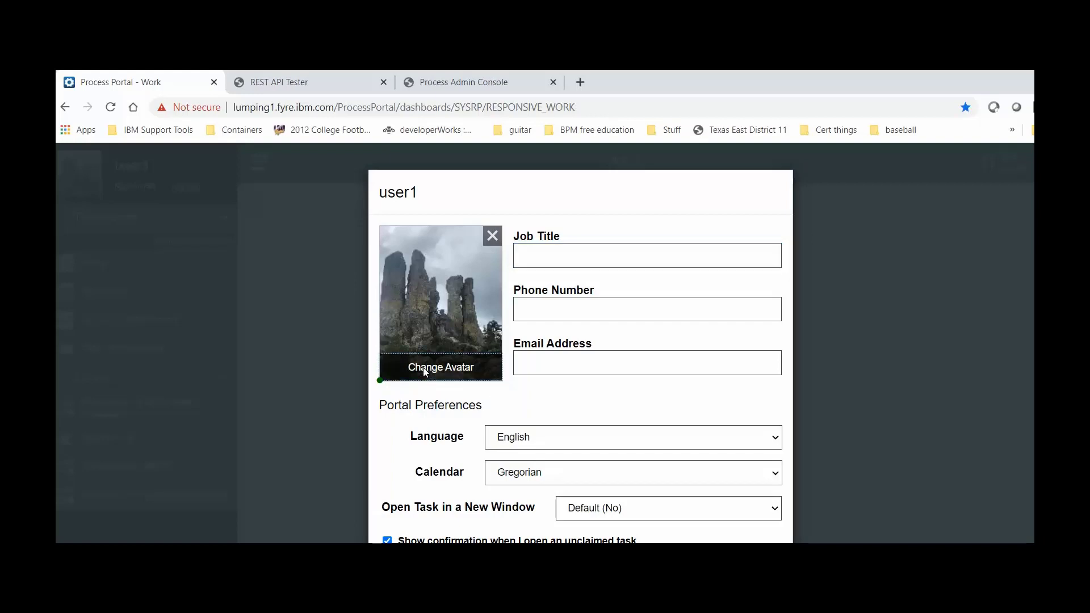
click(440, 368)
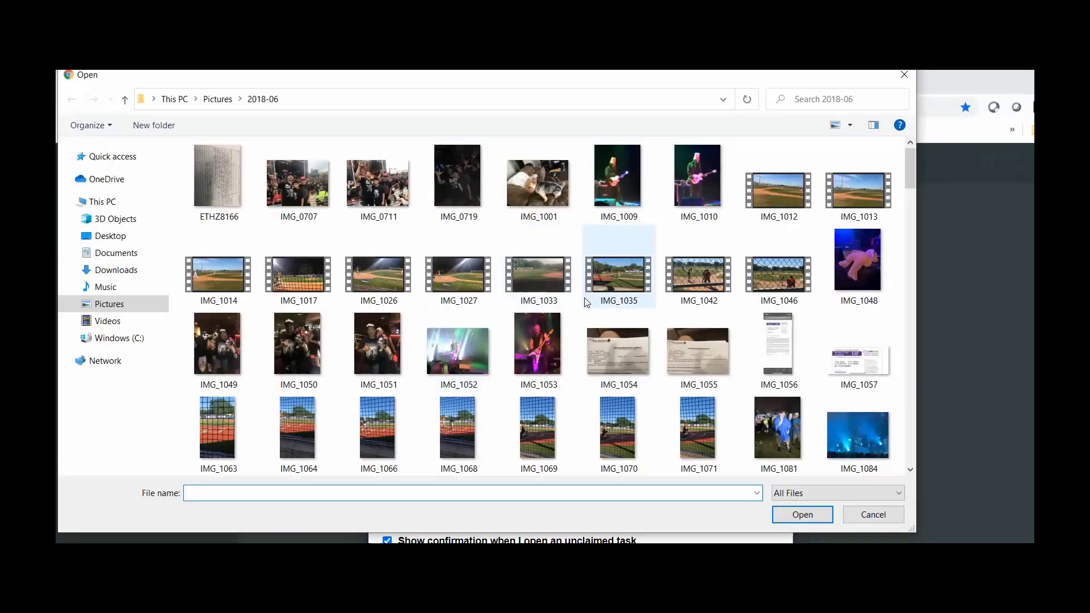
click(124, 99)
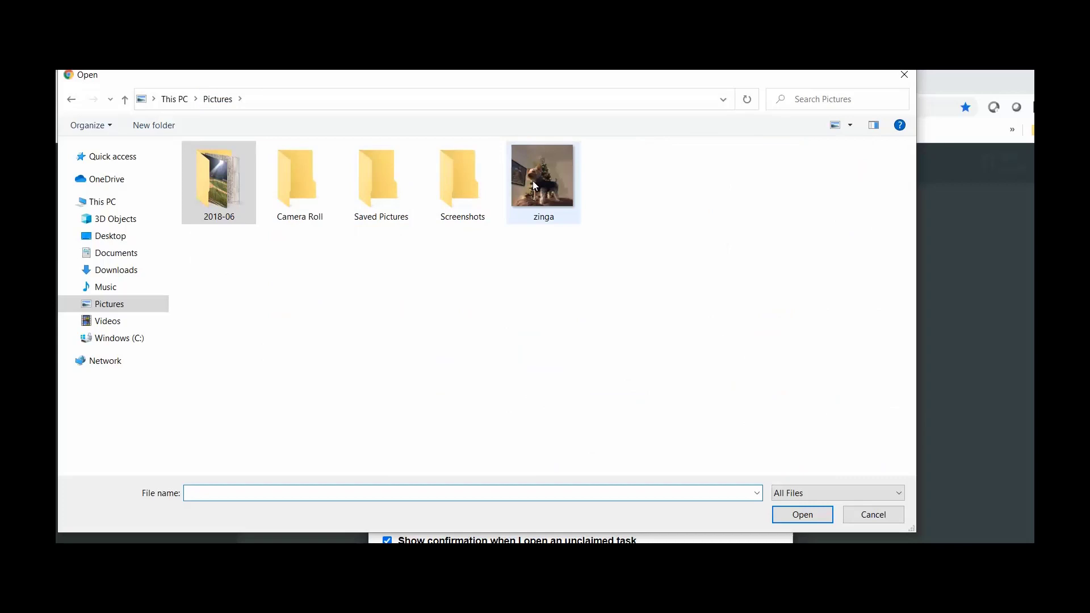
click(543, 175)
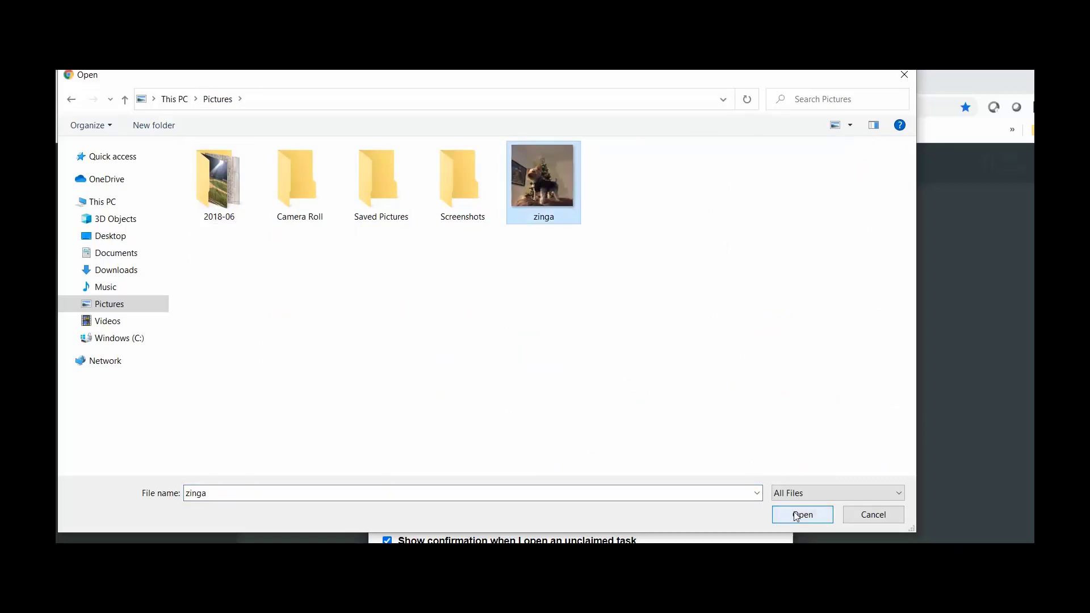
click(801, 515)
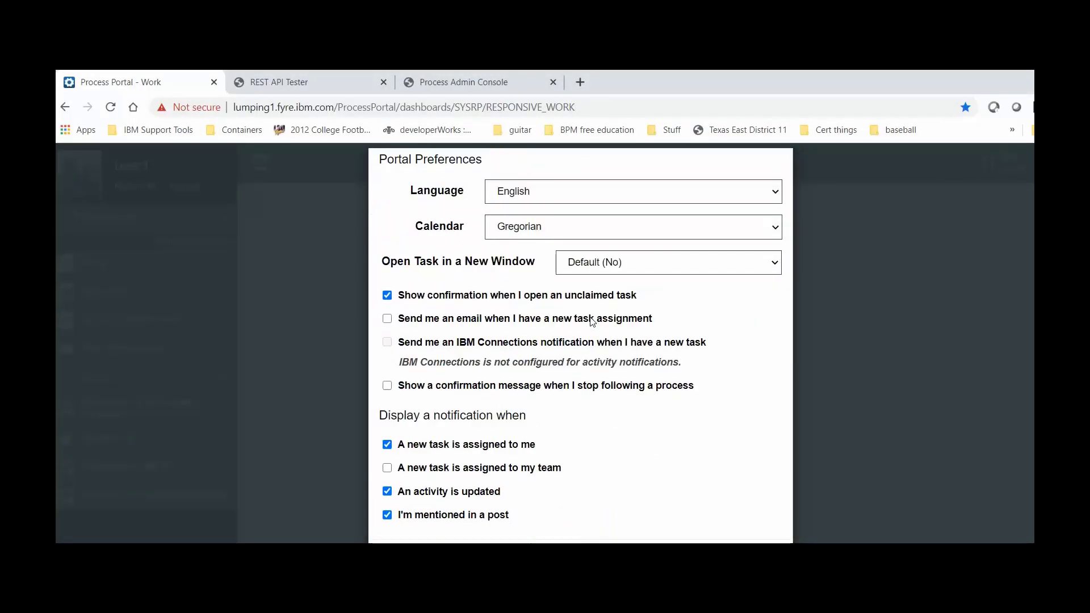
mouse_move(591, 320)
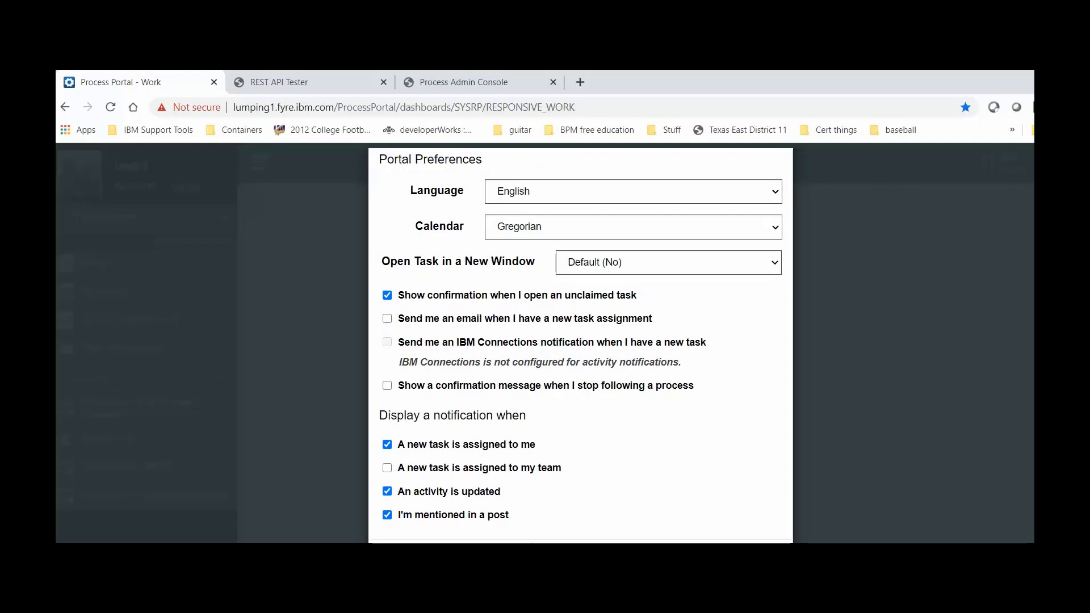
mouse_move(910, 361)
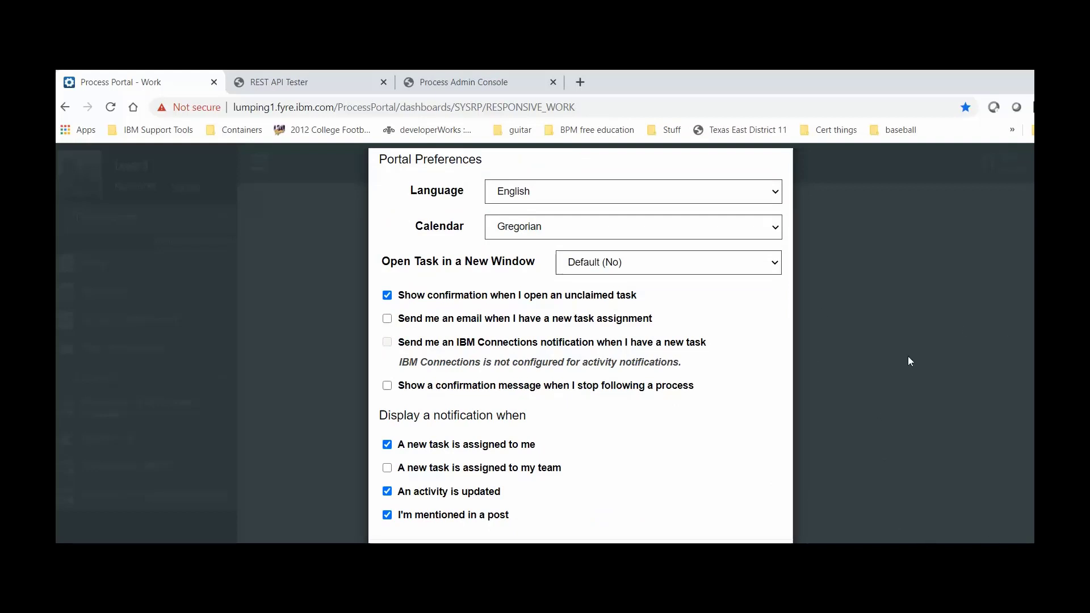
Scroll down the Edit Profile dialog and save, making zinga user1's avatar
scroll(down, 3)
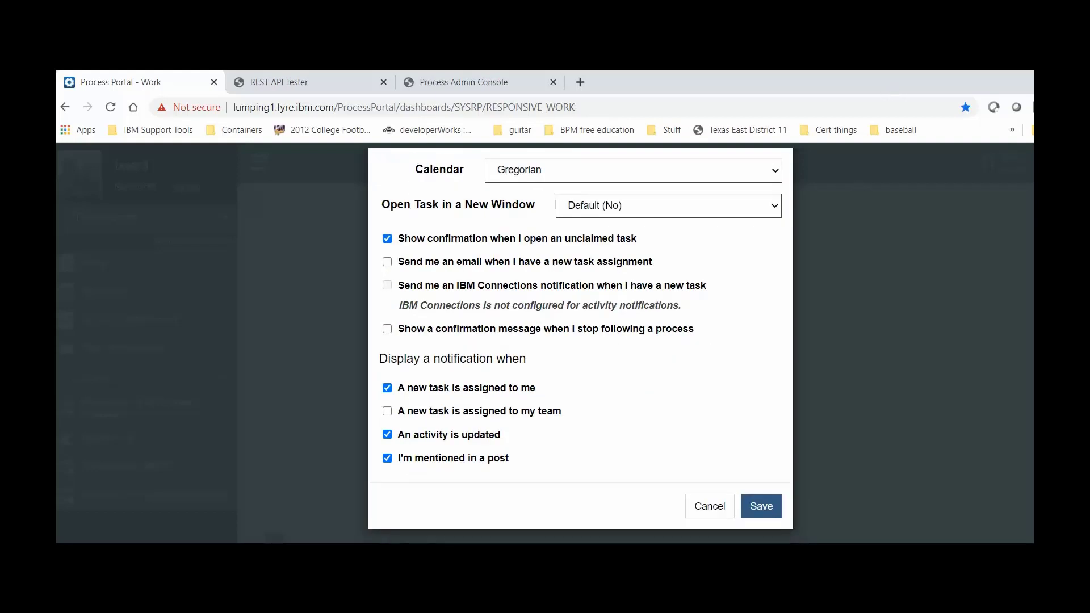
click(760, 505)
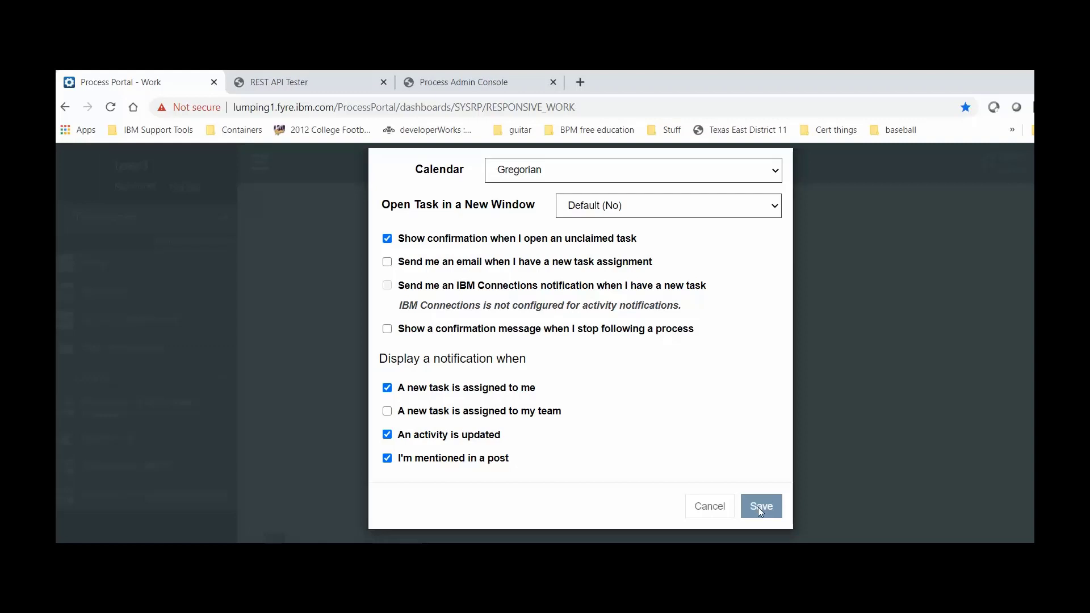
click(760, 506)
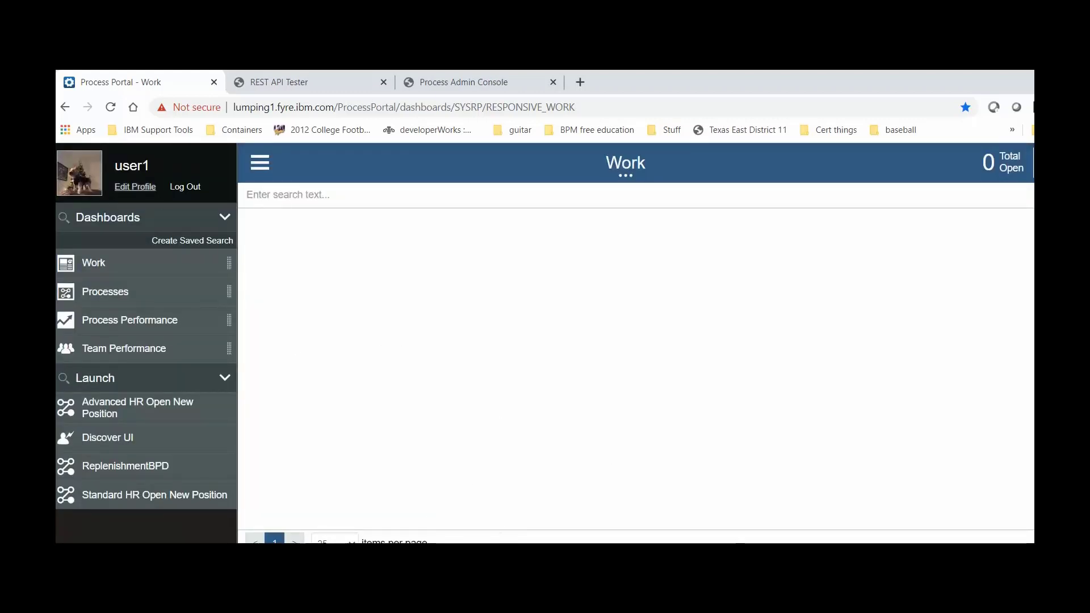
mouse_move(393, 305)
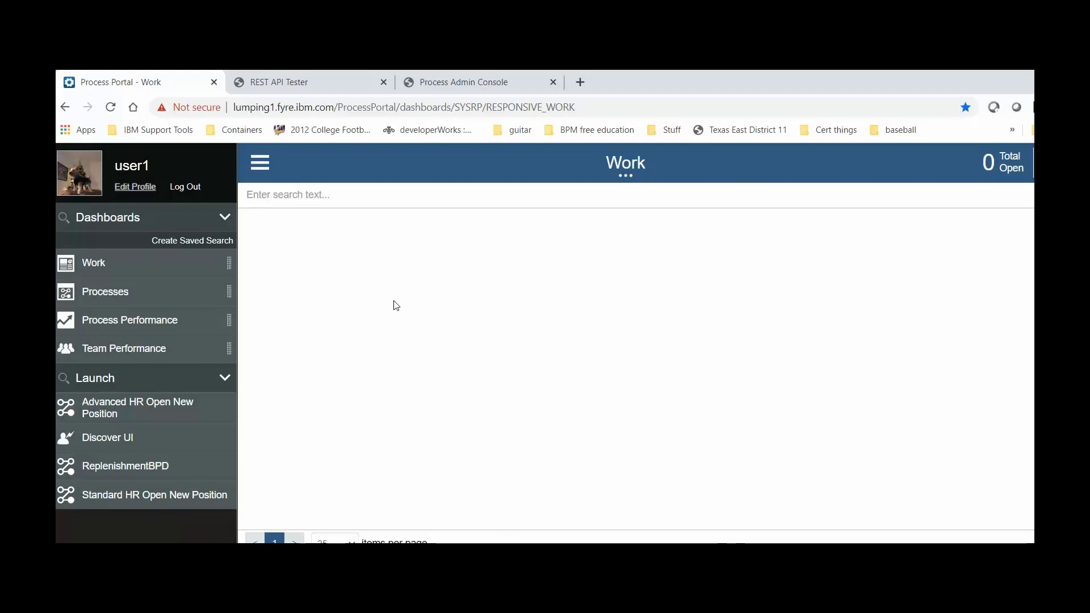
mouse_move(395, 305)
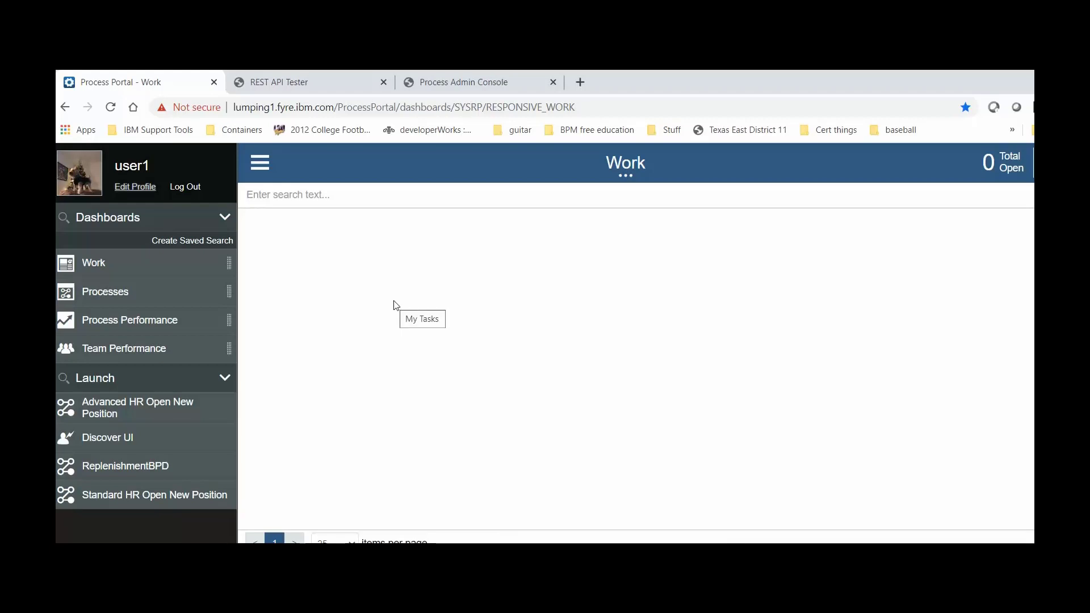
mouse_move(270, 315)
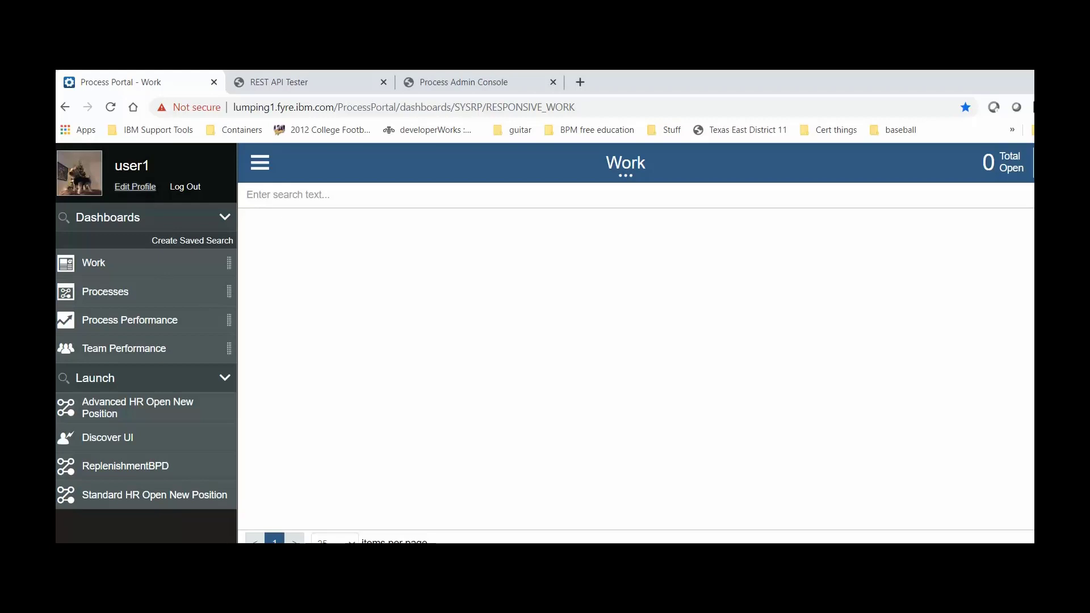
mouse_move(694, 430)
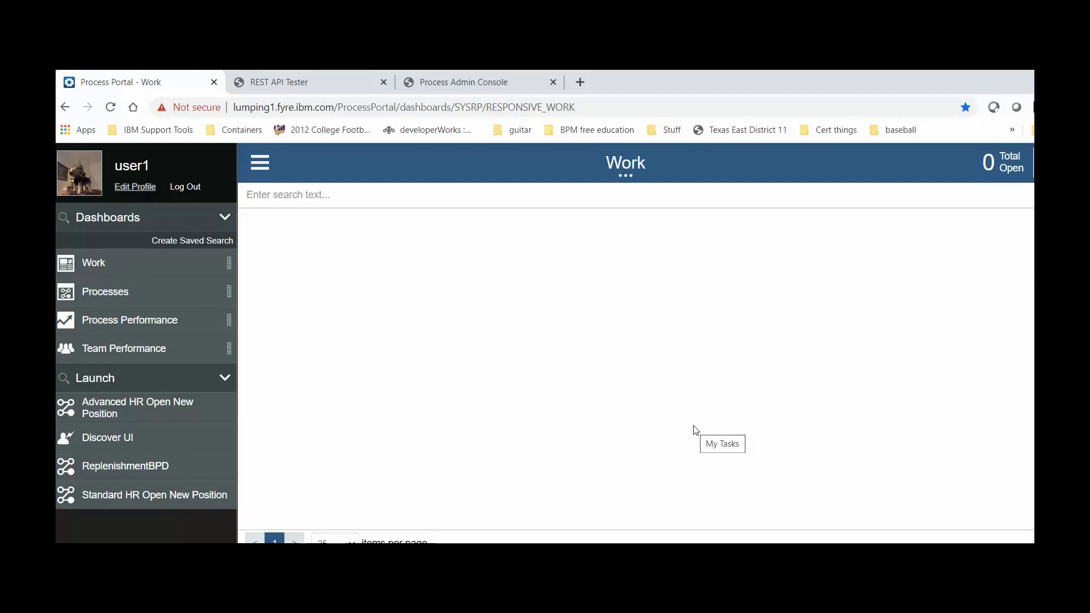
mouse_move(374, 276)
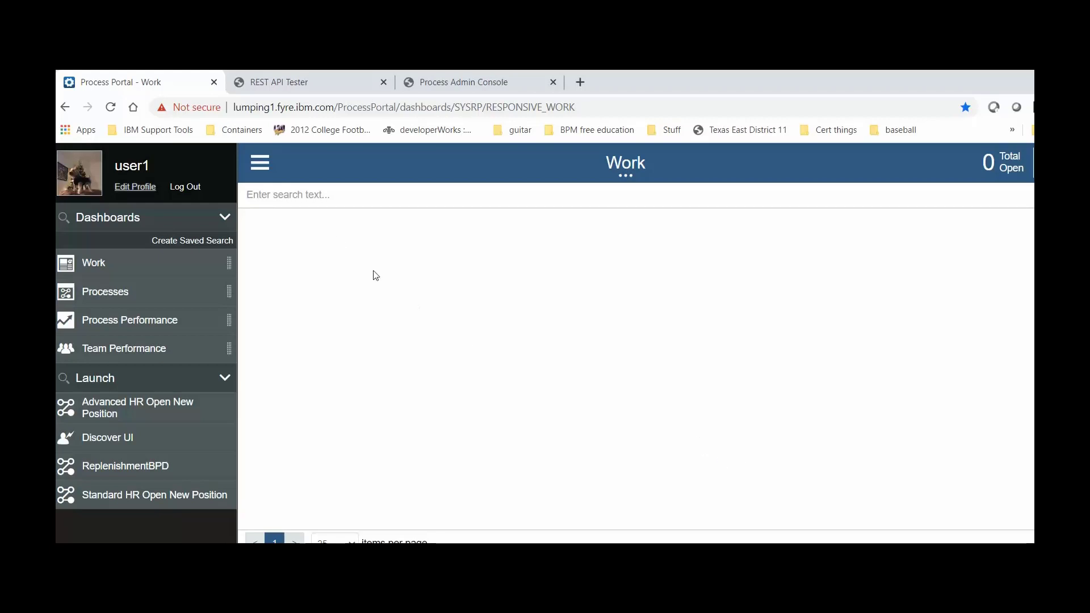
mouse_move(306, 82)
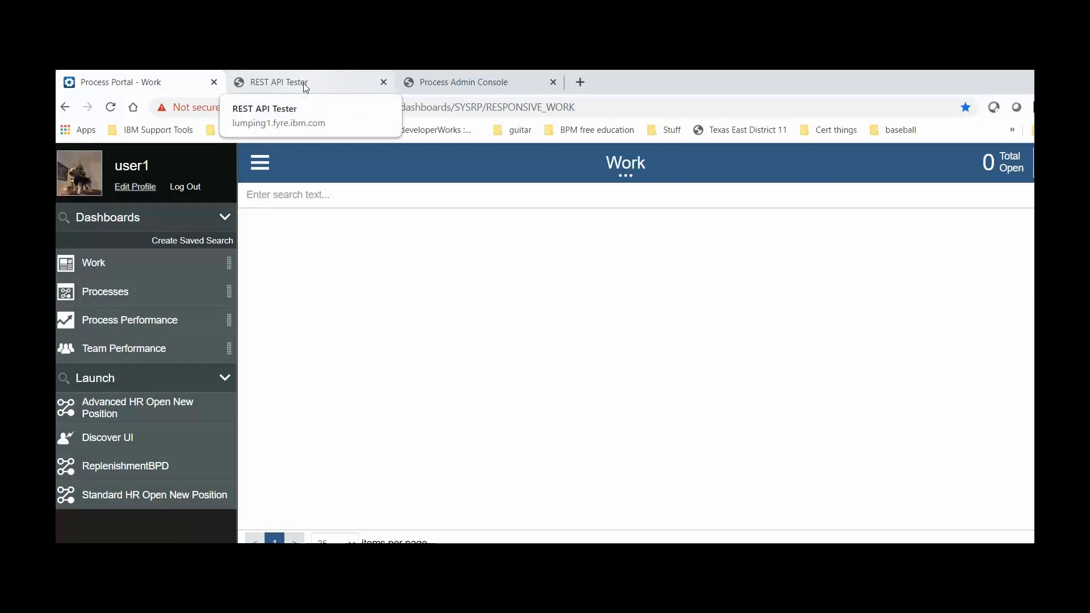
In REST API Tester, browse the API call tree to Social API > Retrieve User Avatar
click(279, 82)
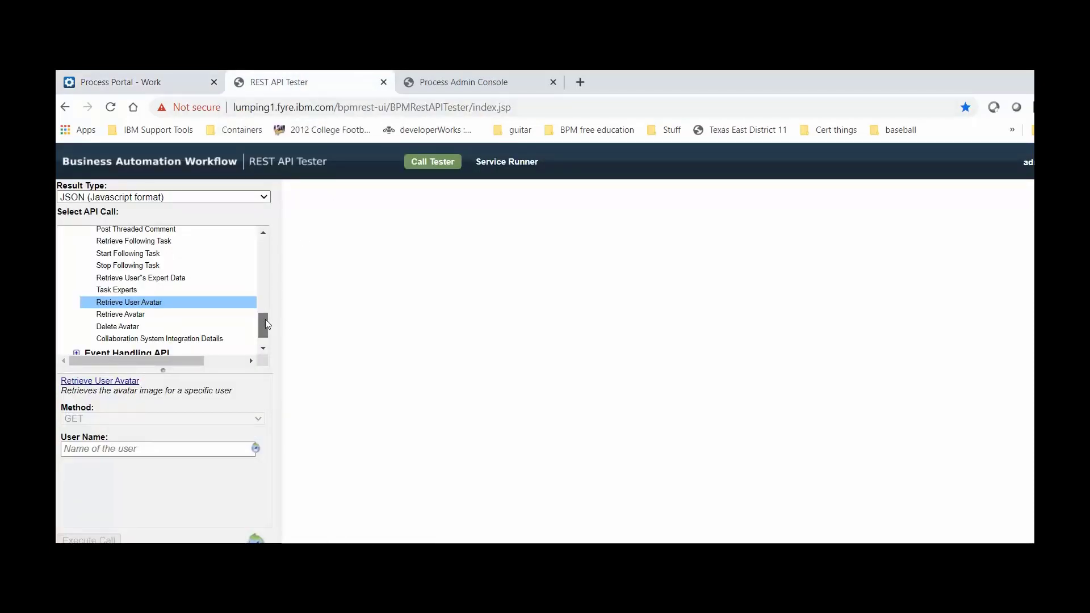
scroll(up, 3)
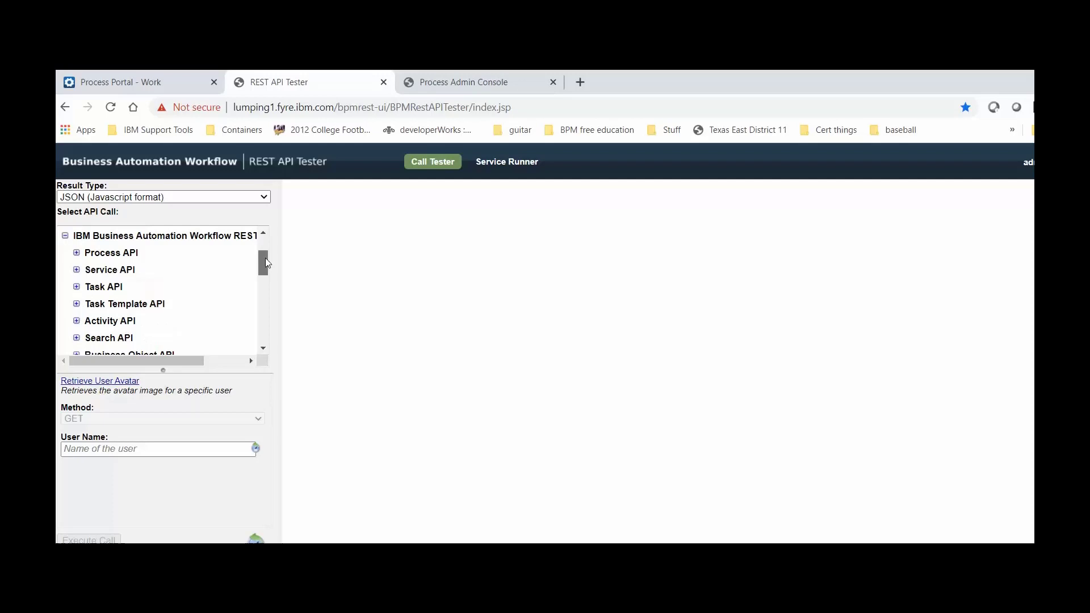
scroll(up, 3)
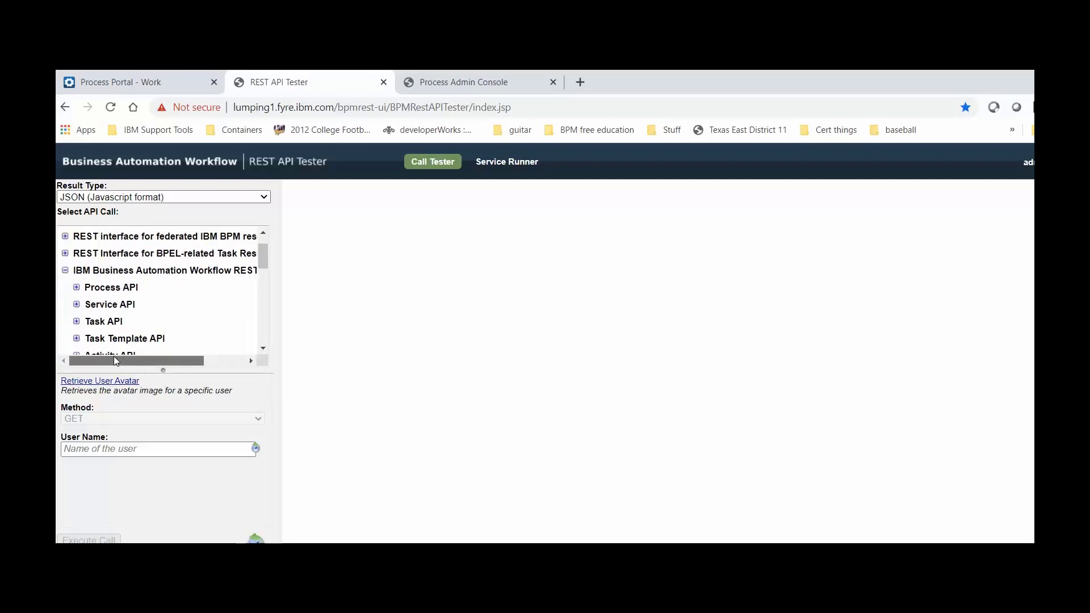
scroll(down, 3)
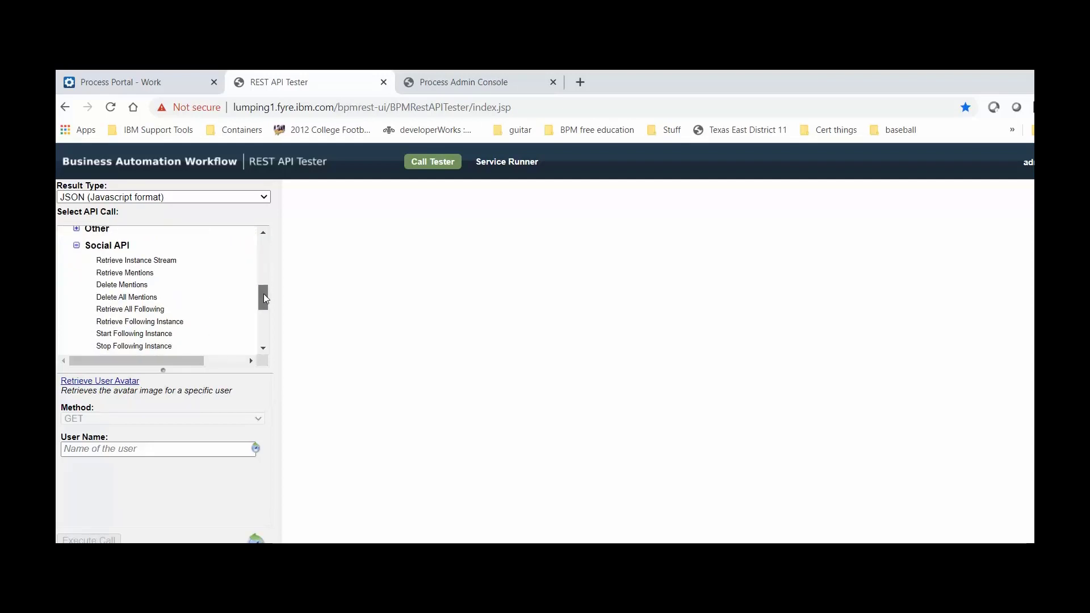
scroll(down, 3)
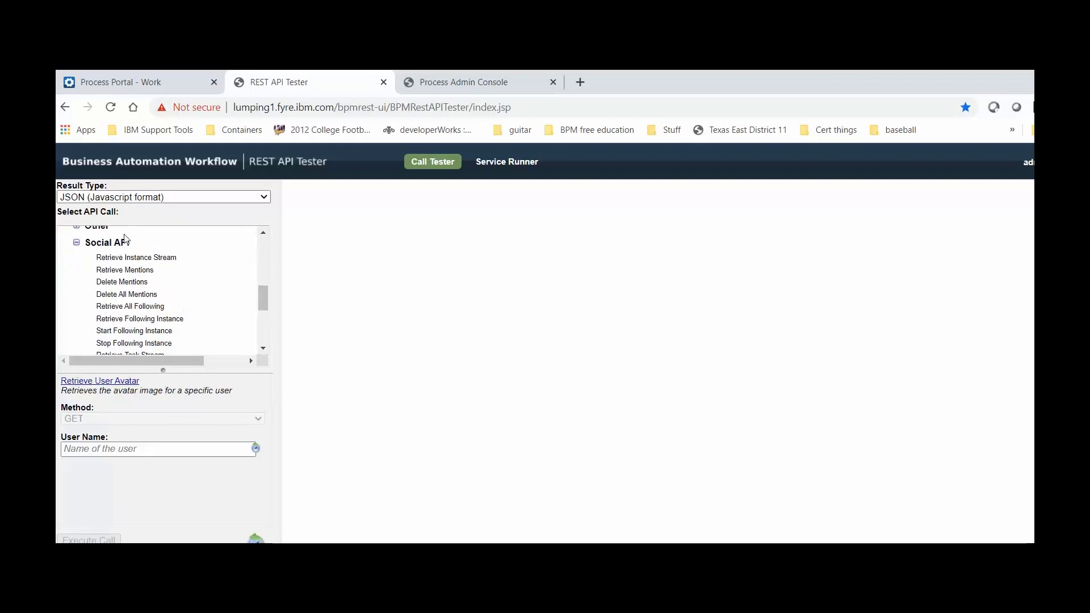
scroll(down, 3)
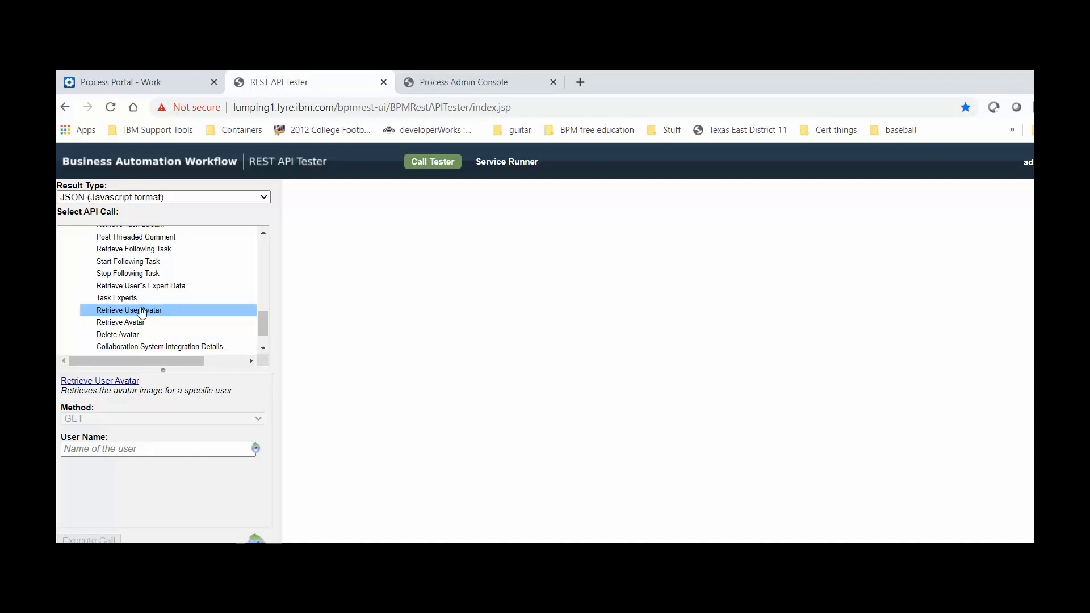
click(158, 449)
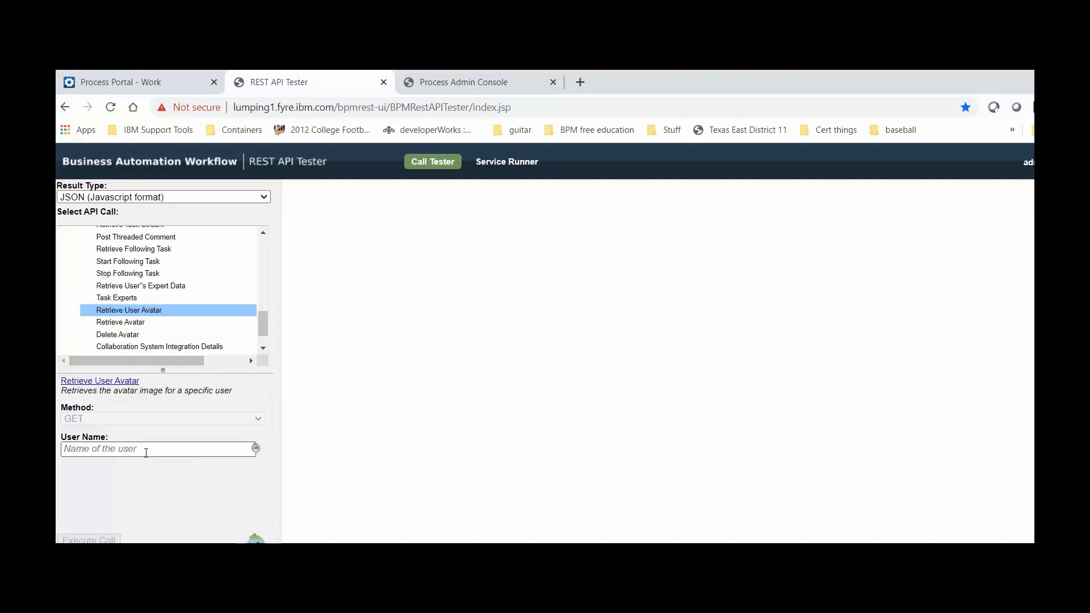
mouse_move(158, 448)
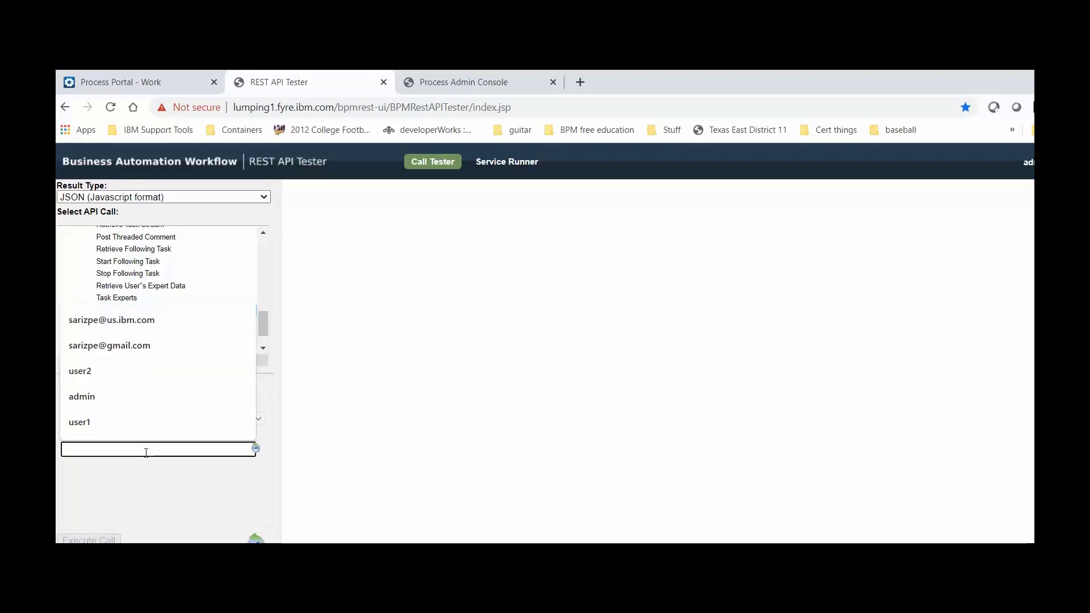
click(129, 309)
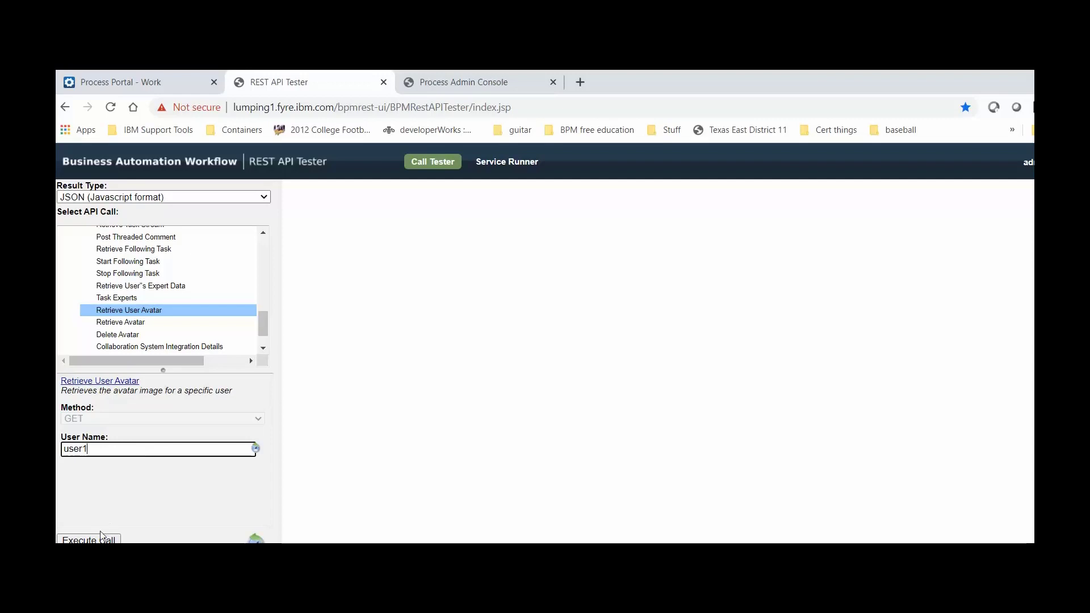
click(87, 540)
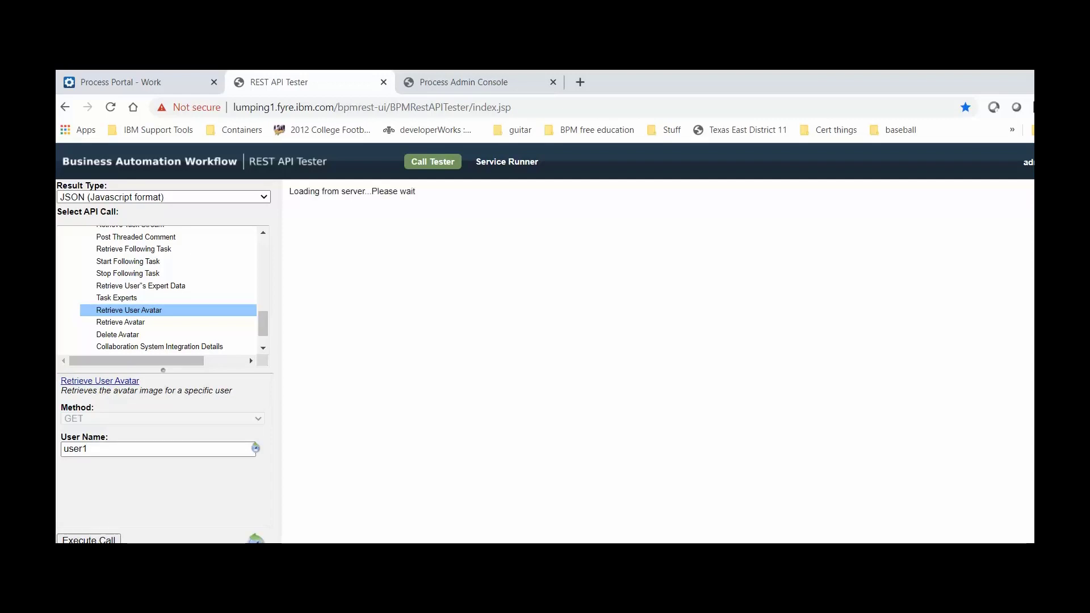
click(88, 539)
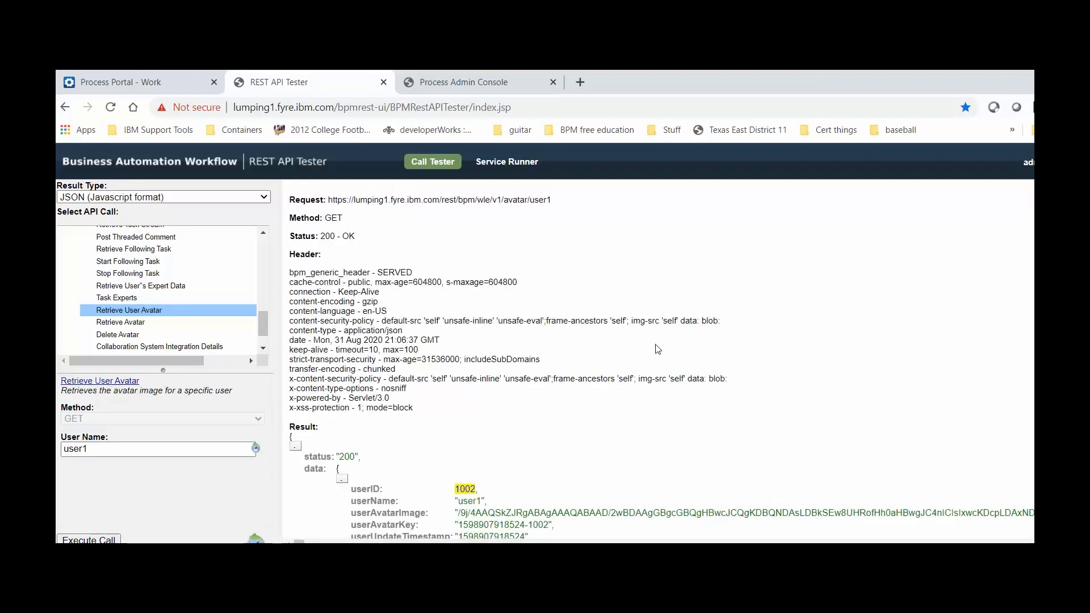
scroll(down, 3)
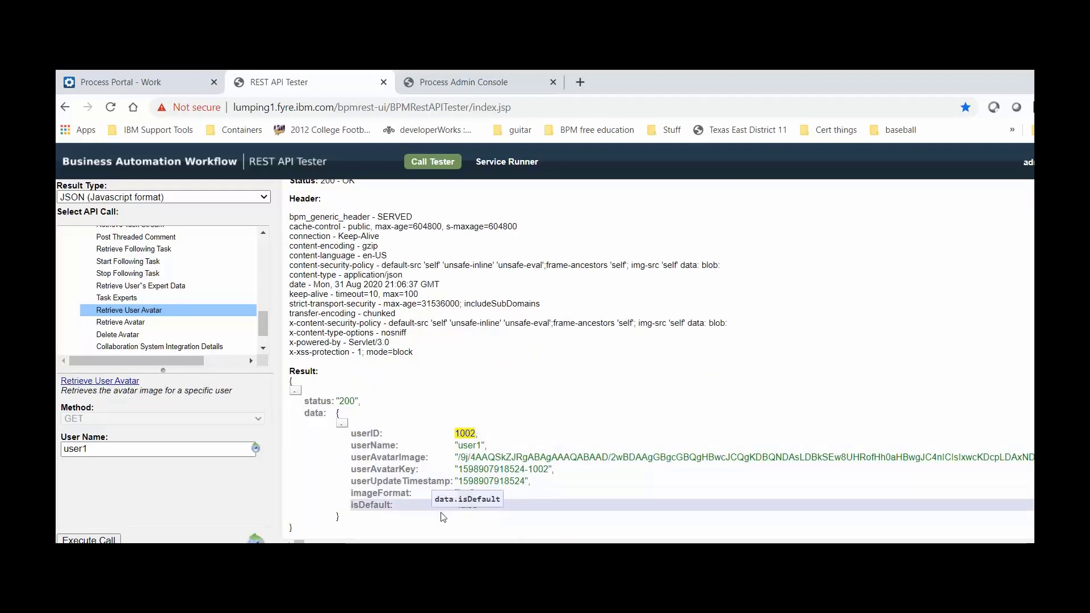
mouse_move(414, 465)
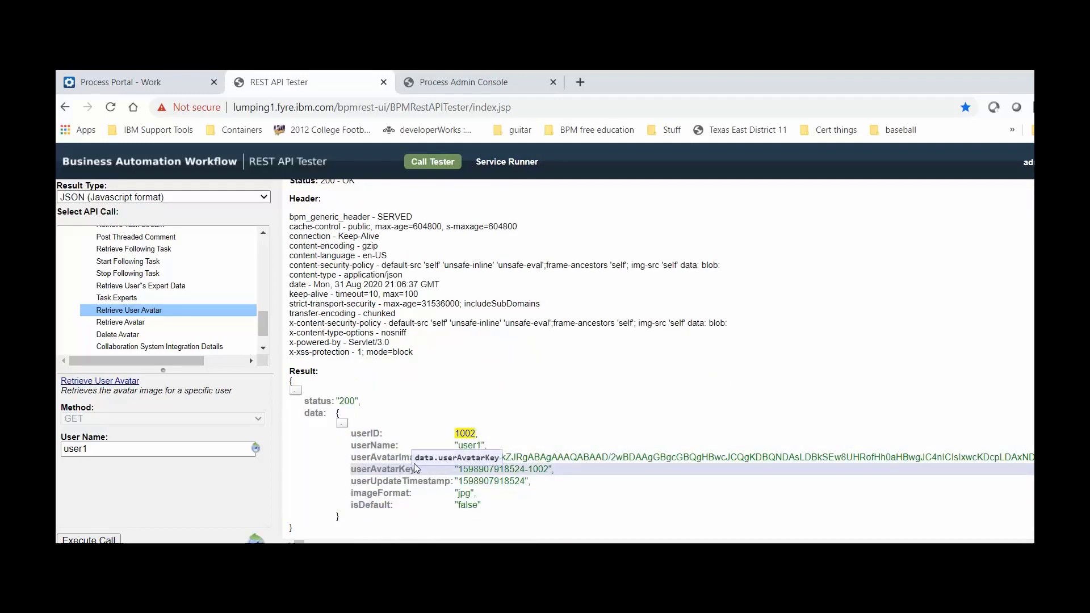
mouse_move(455, 469)
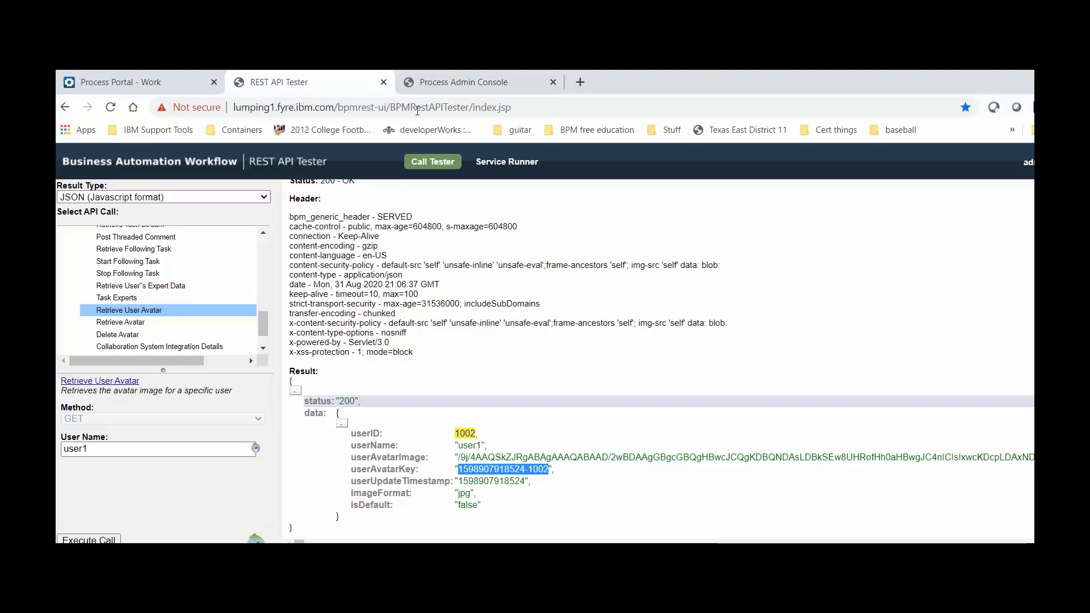
mouse_move(467, 82)
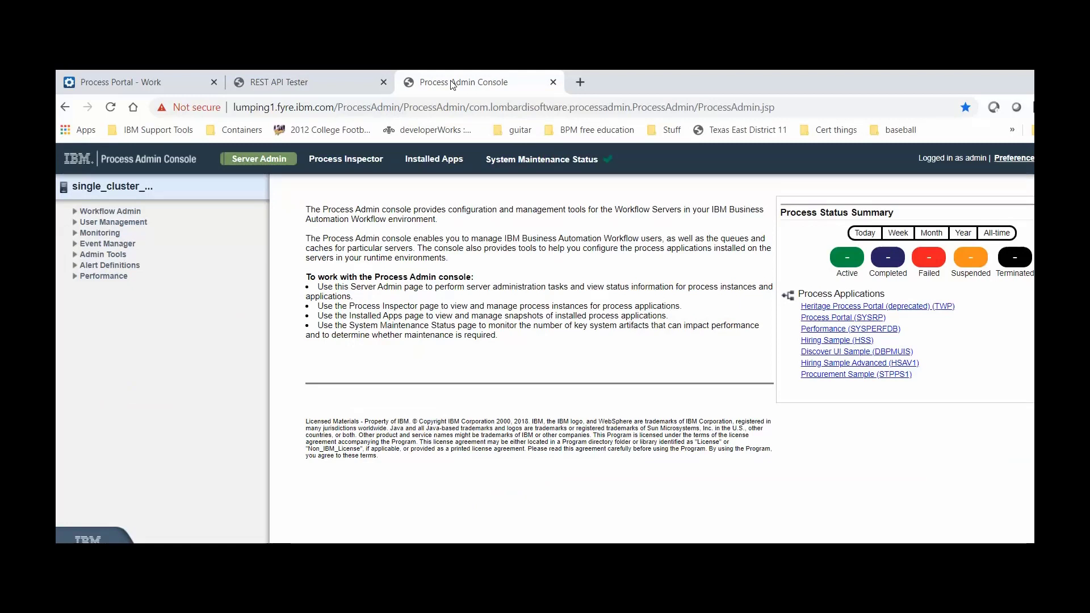
mouse_move(69, 230)
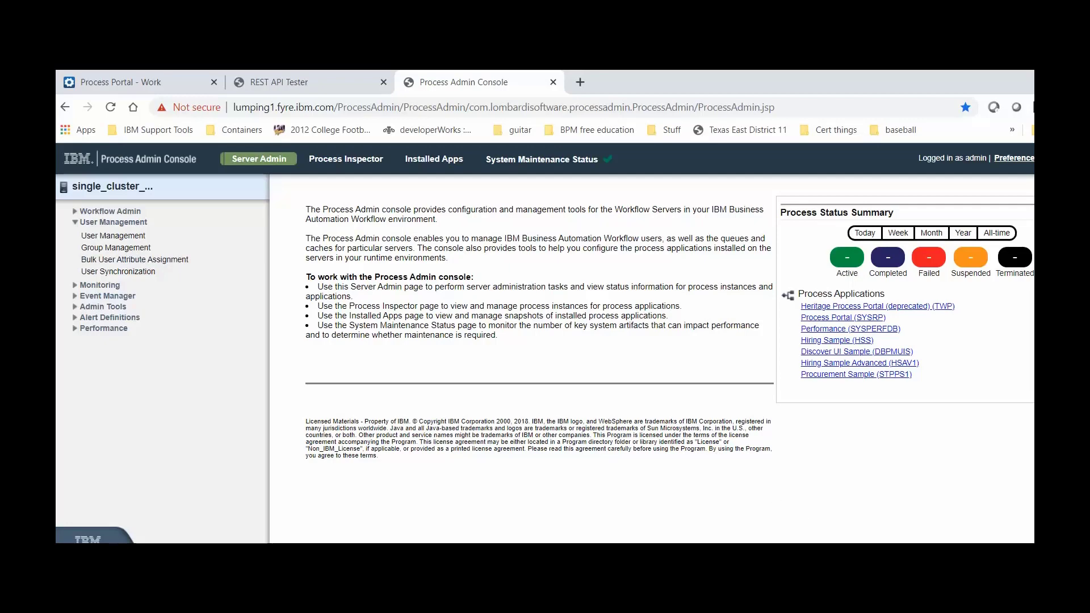
Open User Management > Bulk User Attribute Assignment and select the Image attribute
click(134, 260)
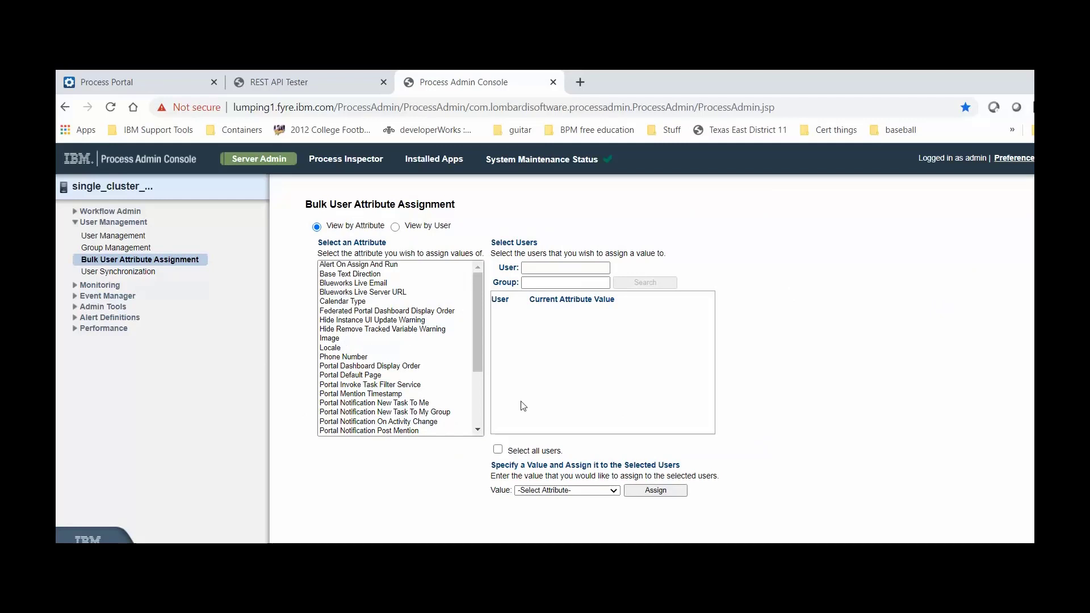
click(330, 338)
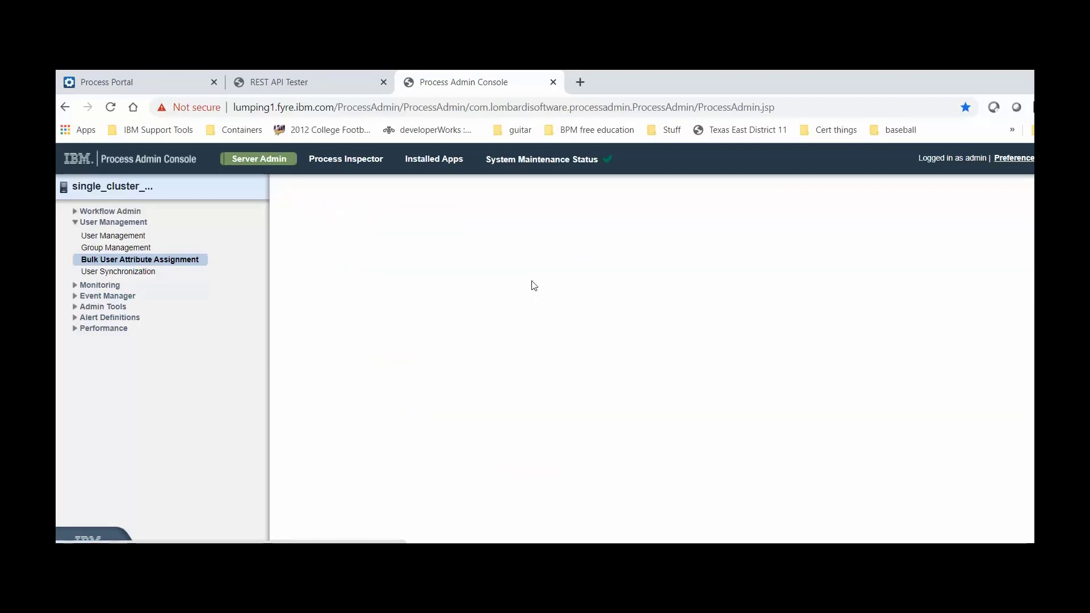
Search for group tw to list its members
click(139, 260)
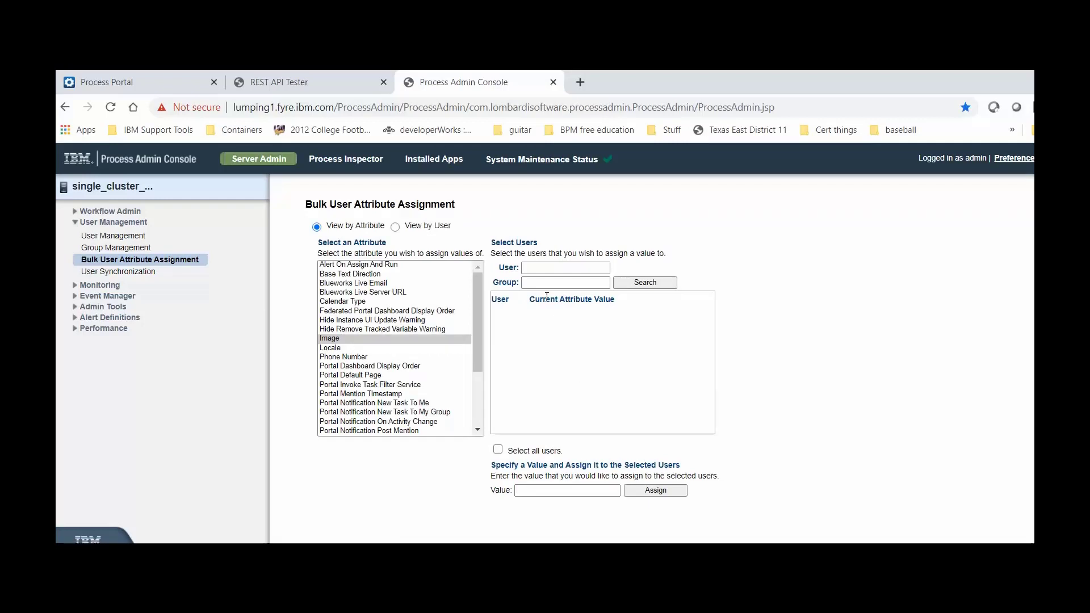
text(tw)
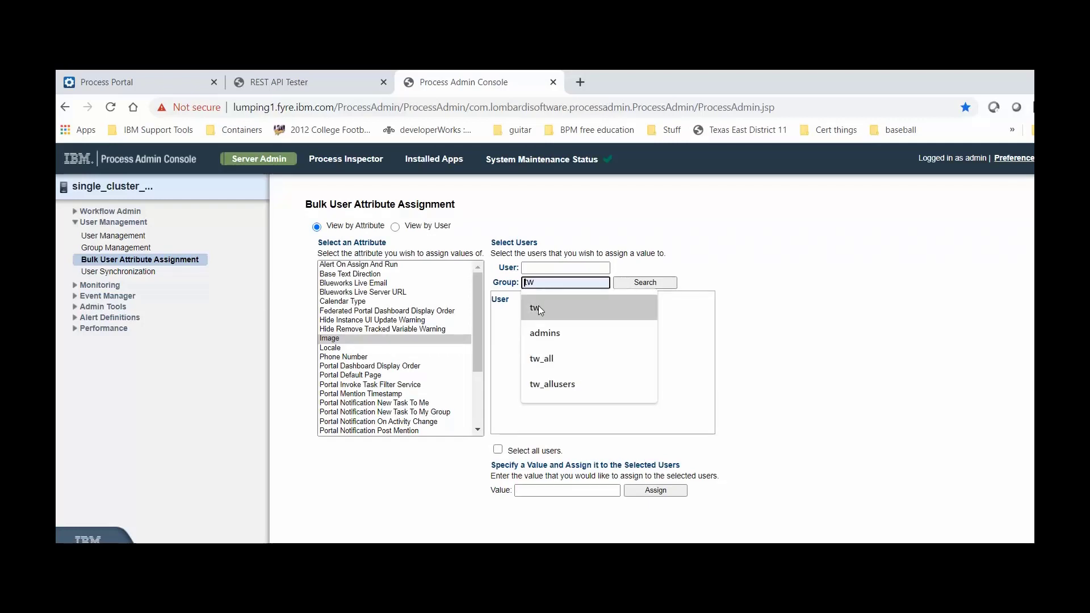
click(643, 282)
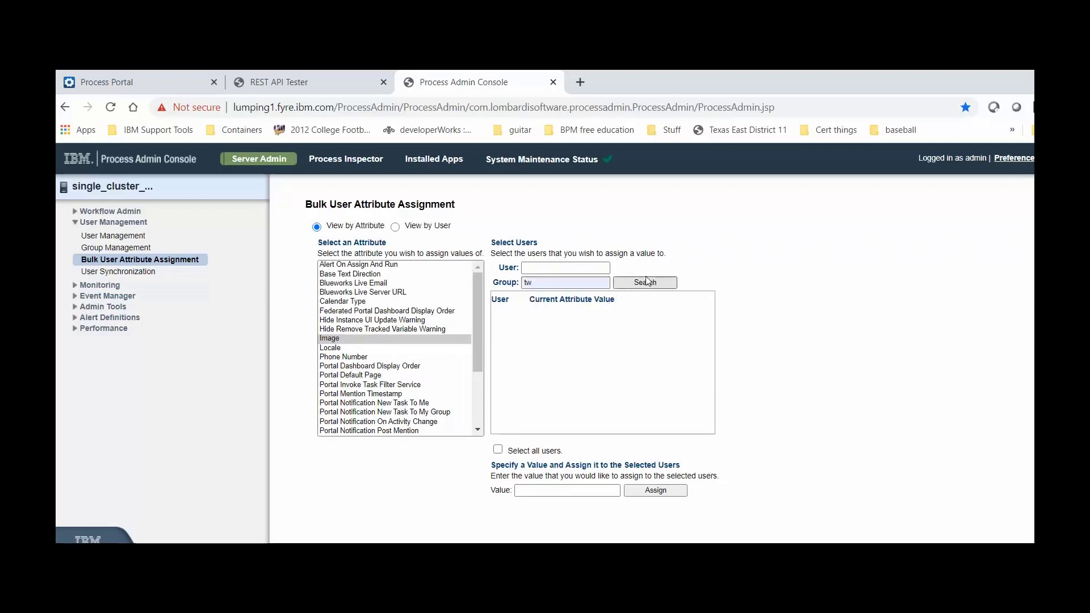
click(643, 281)
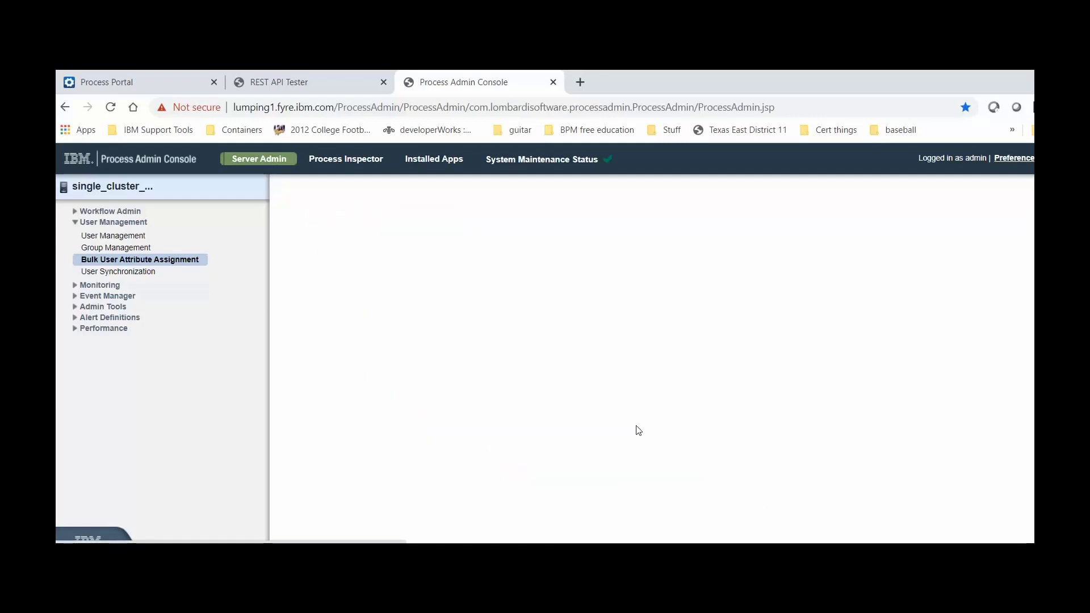
click(139, 259)
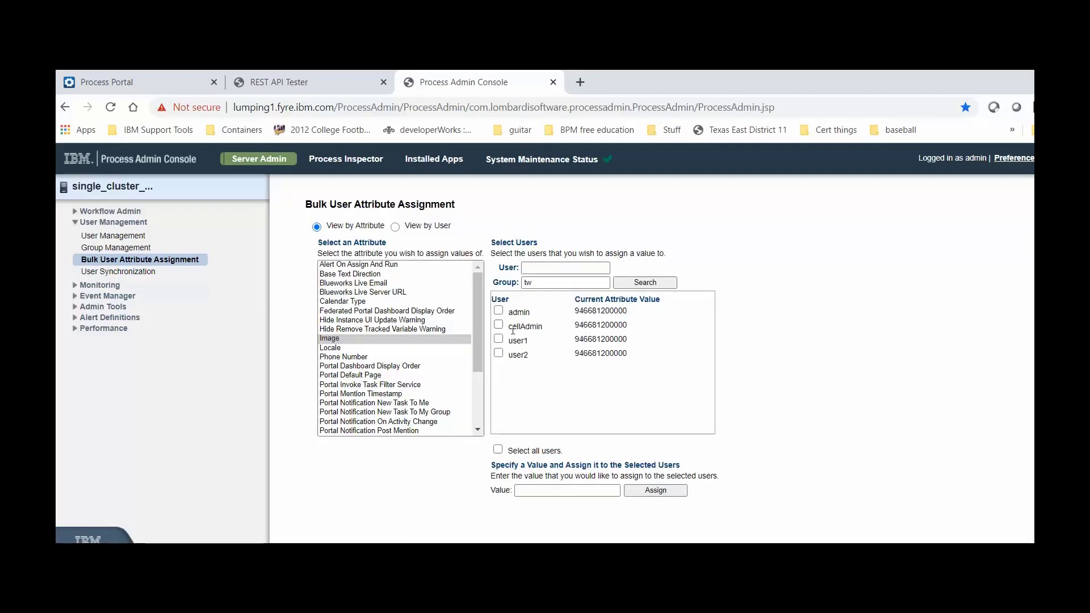
mouse_move(579, 449)
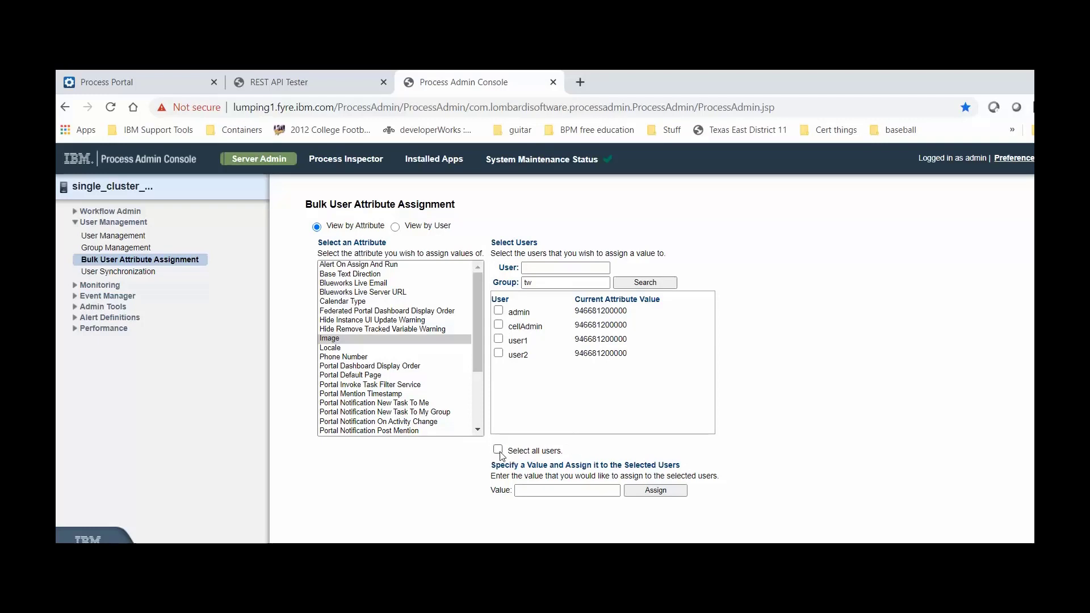
click(498, 450)
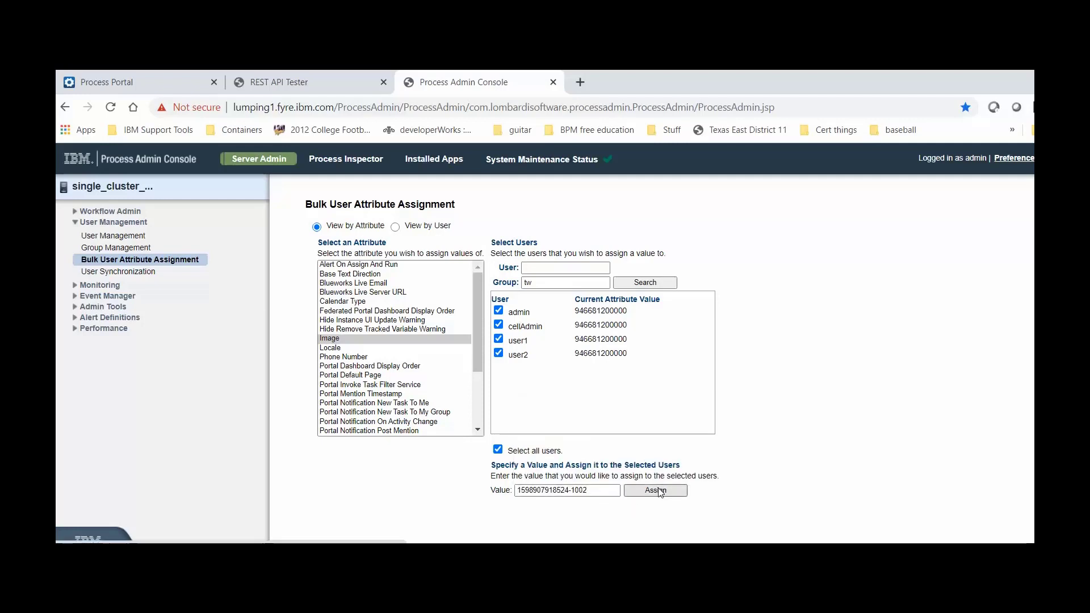
click(654, 490)
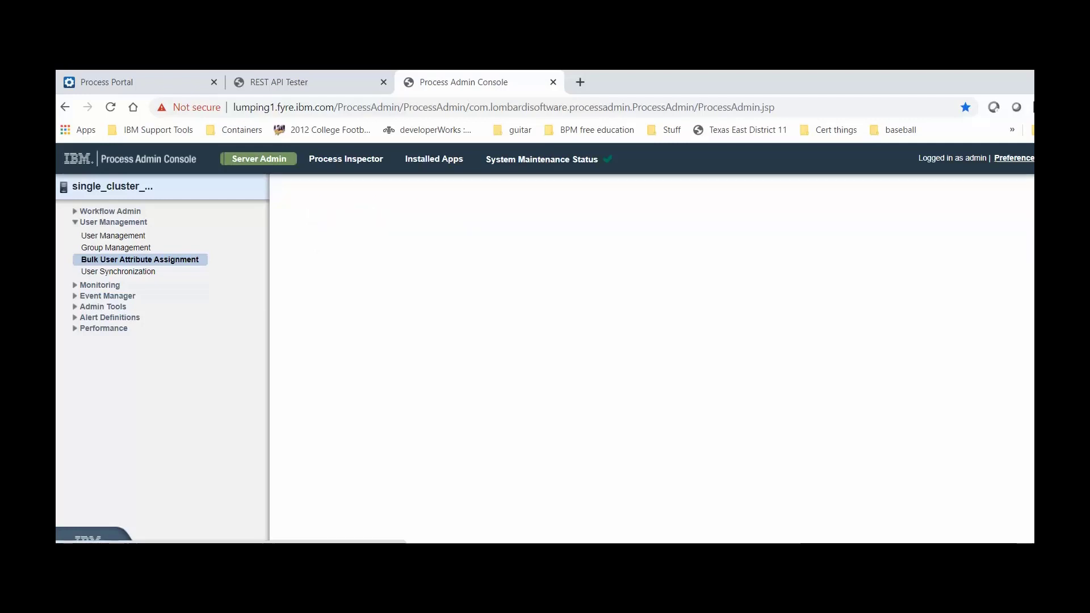
click(139, 259)
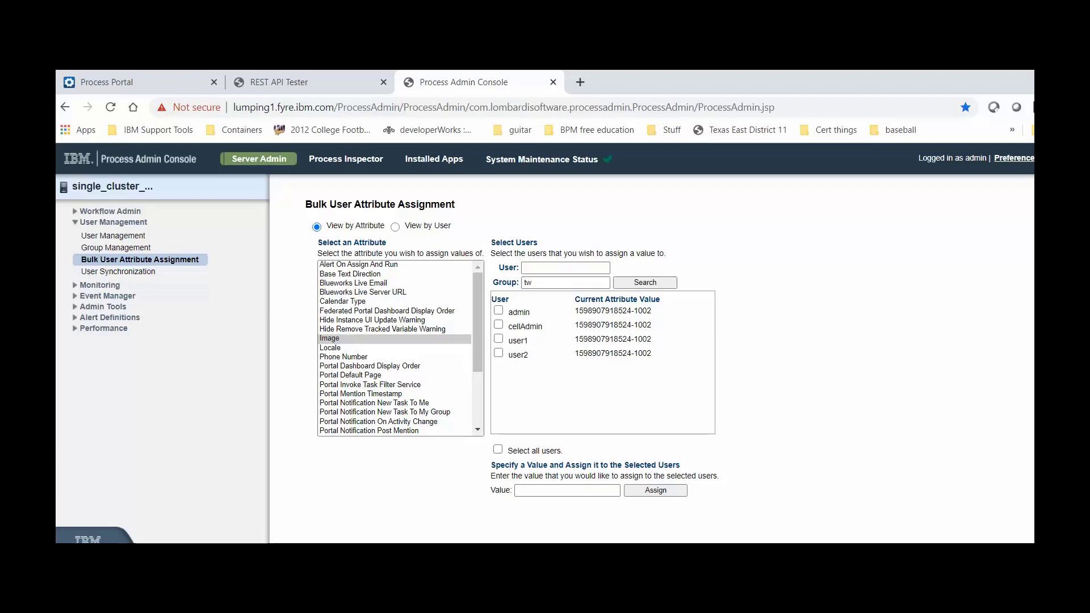
click(395, 226)
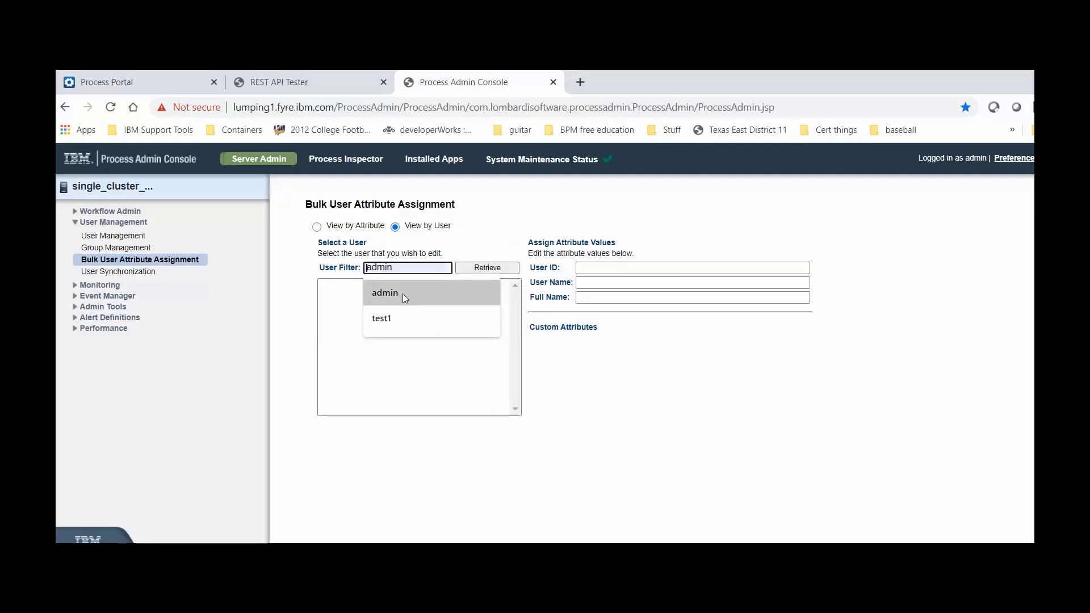
click(487, 268)
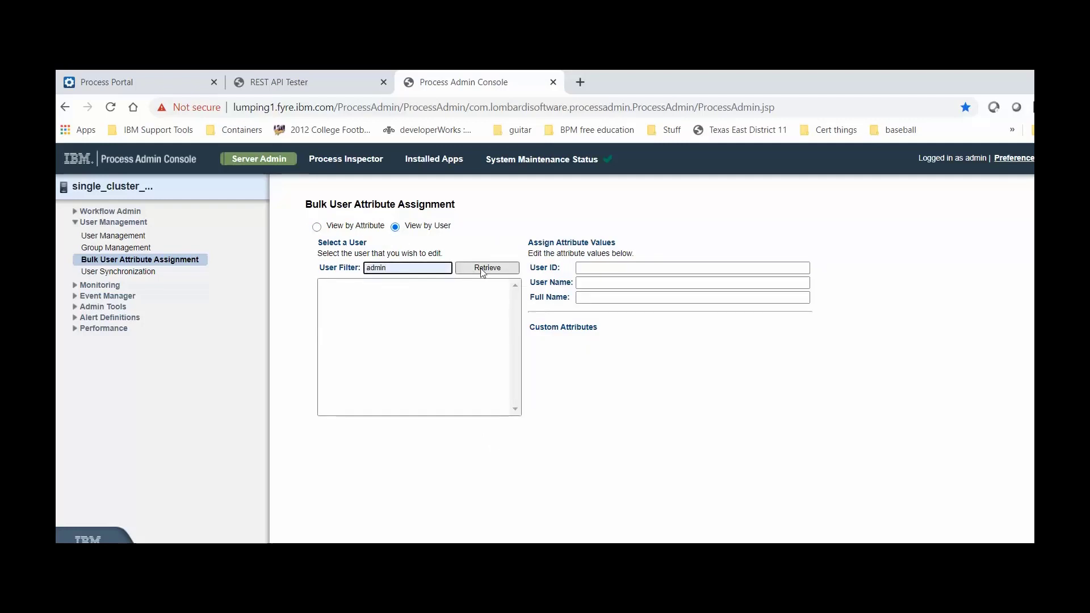
click(486, 267)
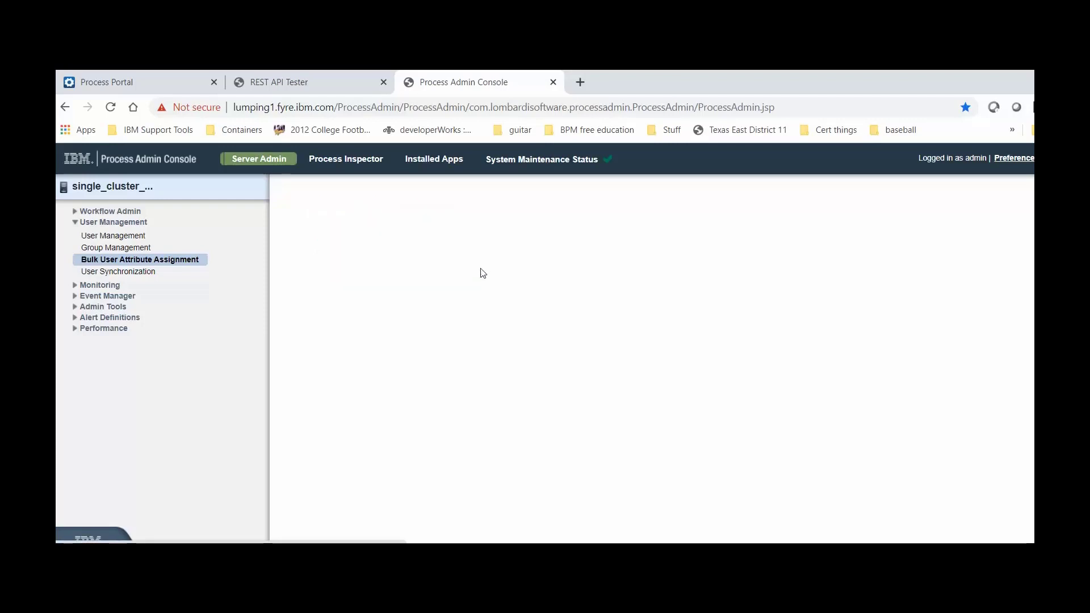
mouse_move(689, 389)
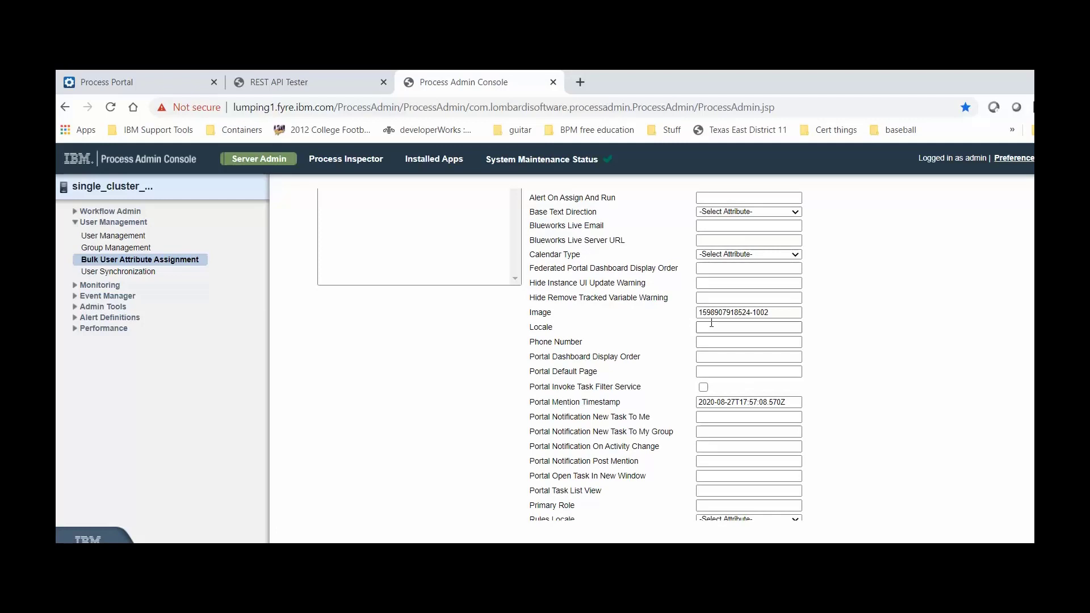
click(748, 327)
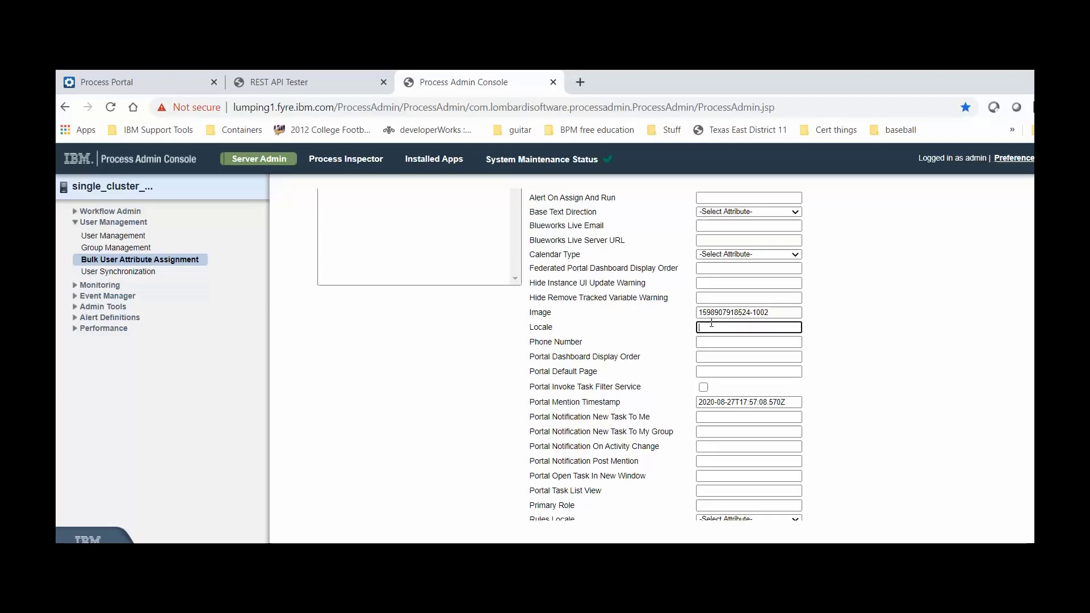
text(1598907918524-1002)
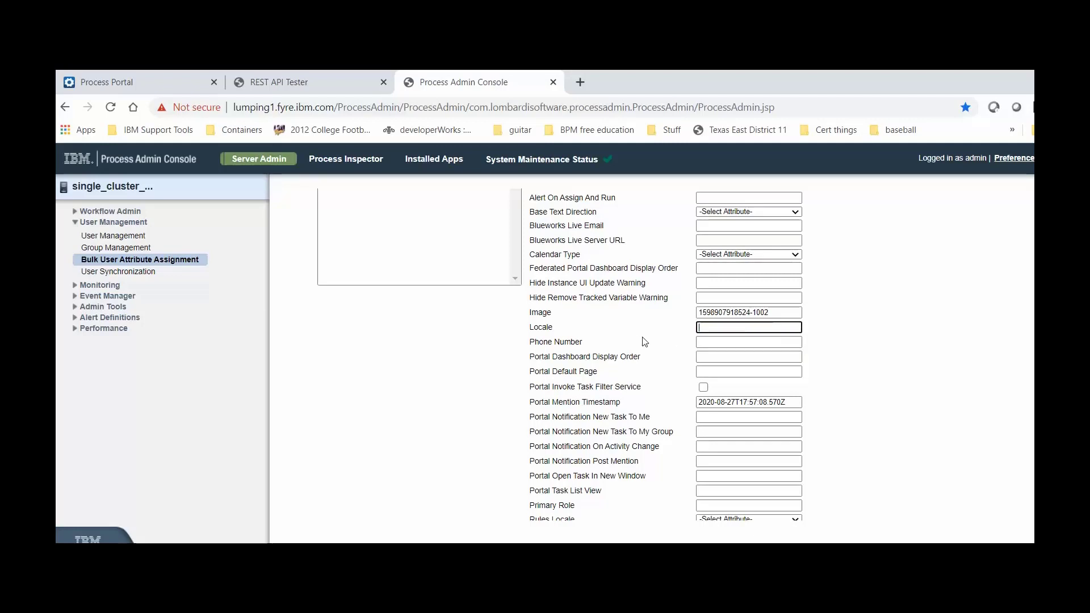
scroll(up, 3)
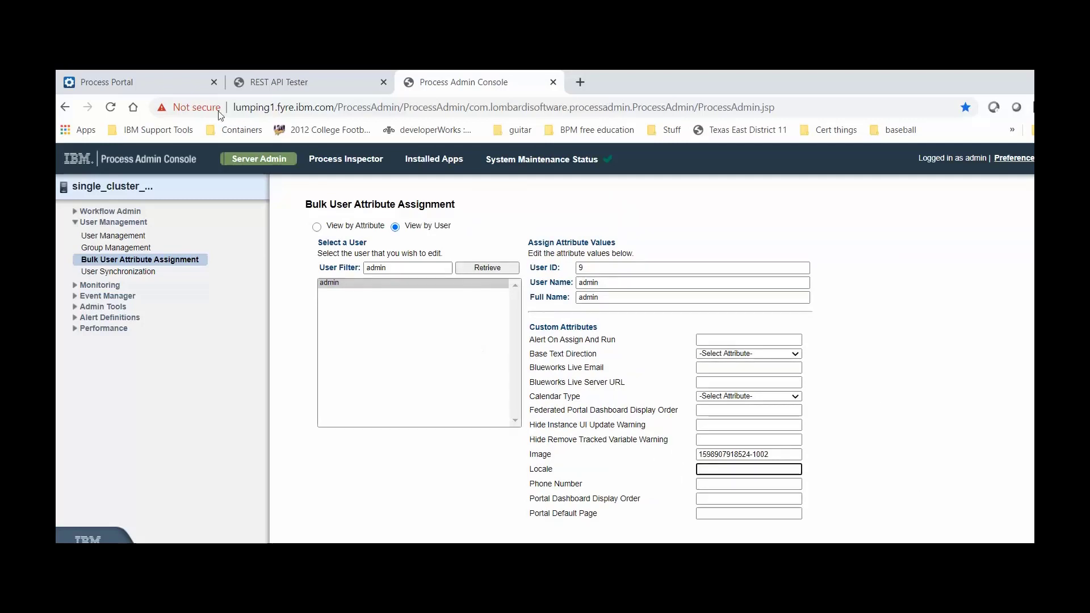
Sign in to Process Portal as admin to see the new avatar
click(108, 81)
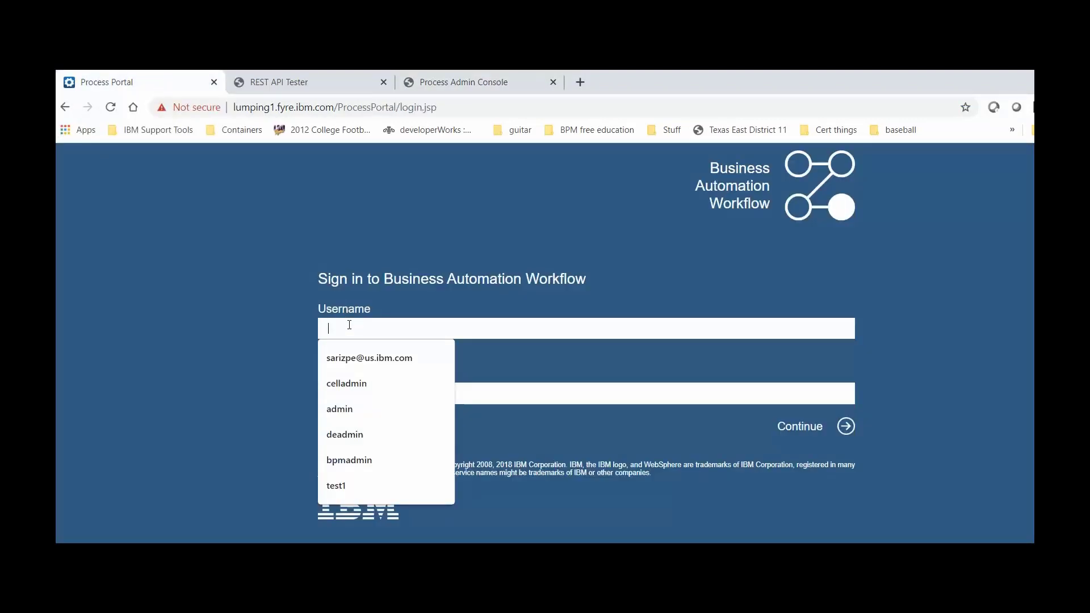
click(339, 409)
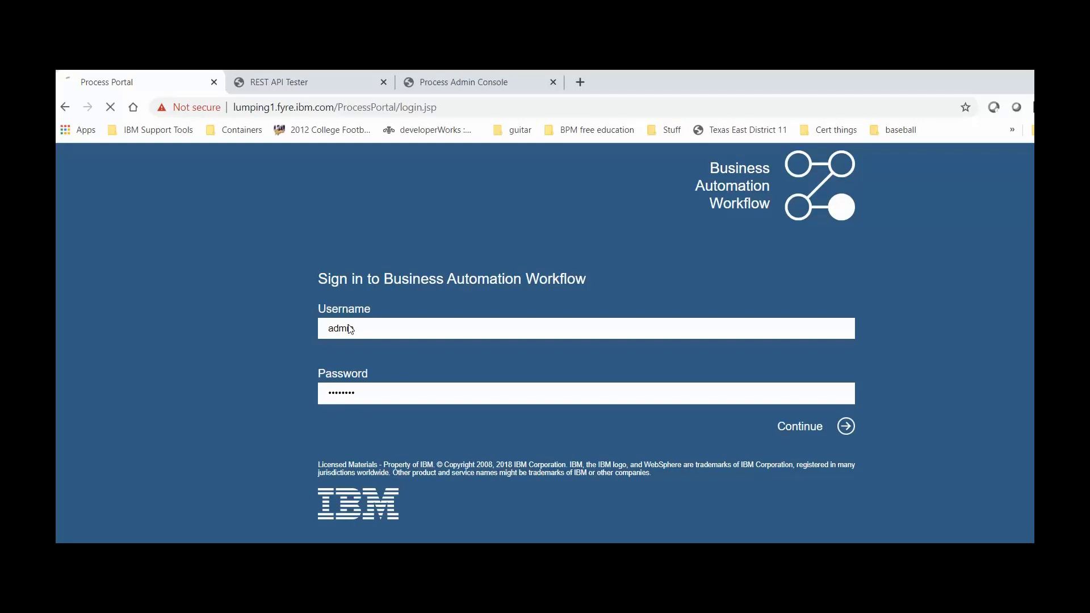
click(799, 426)
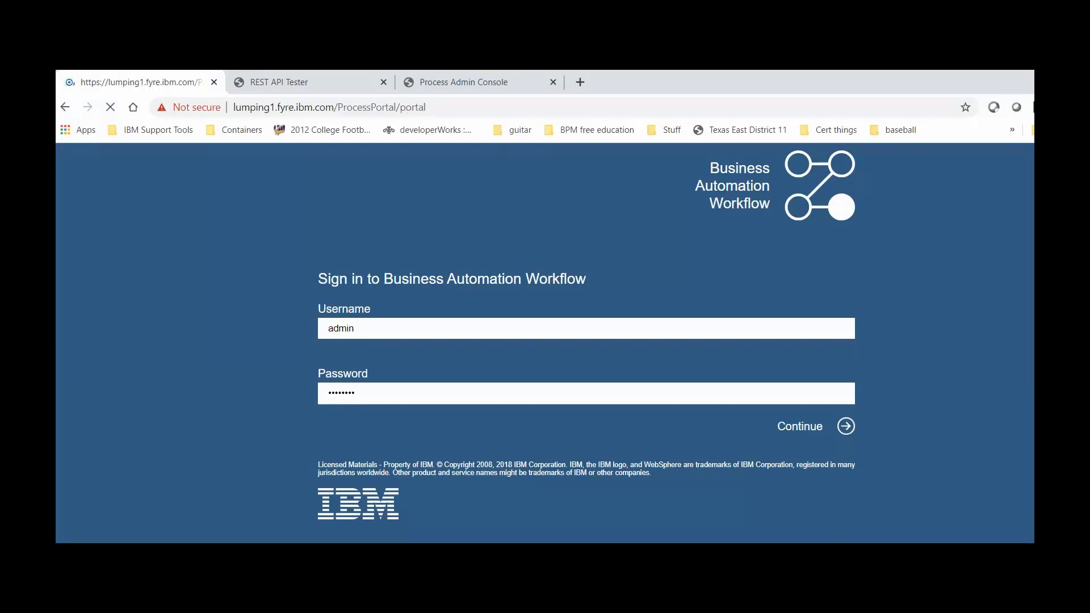
click(799, 426)
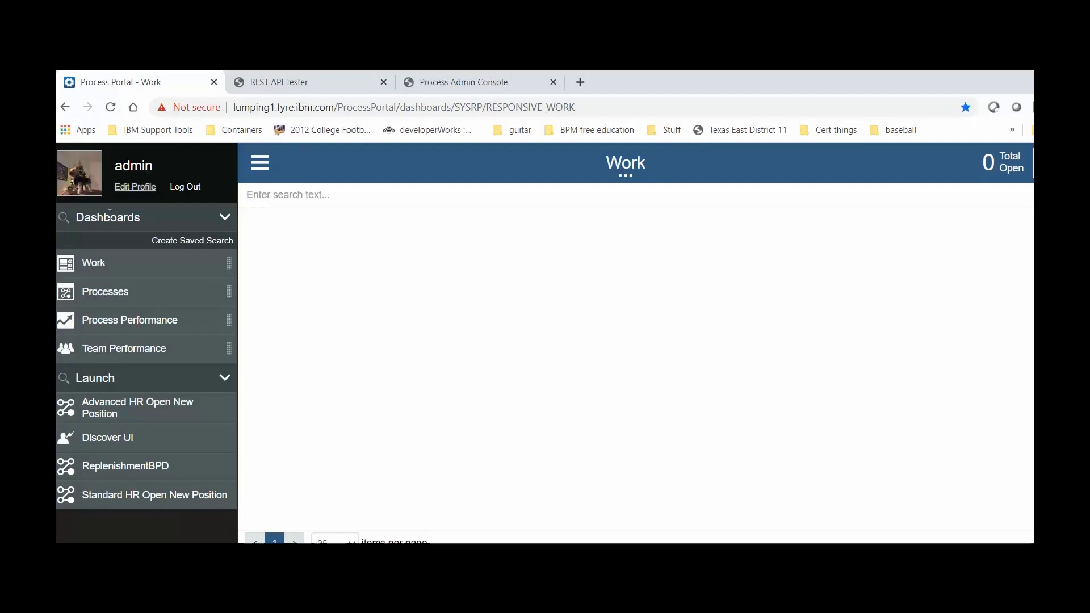
mouse_move(101, 202)
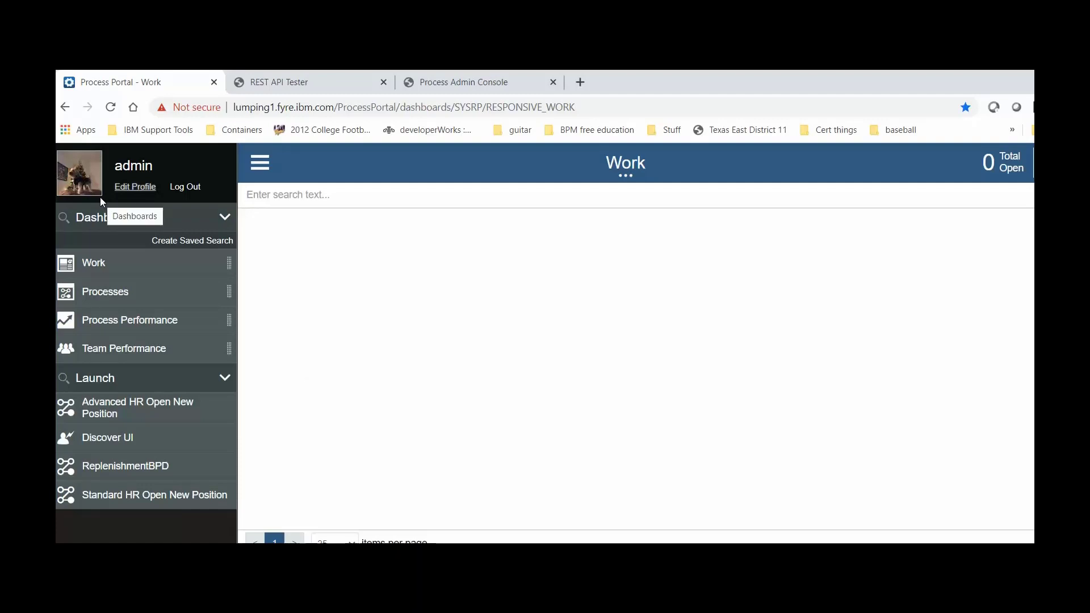